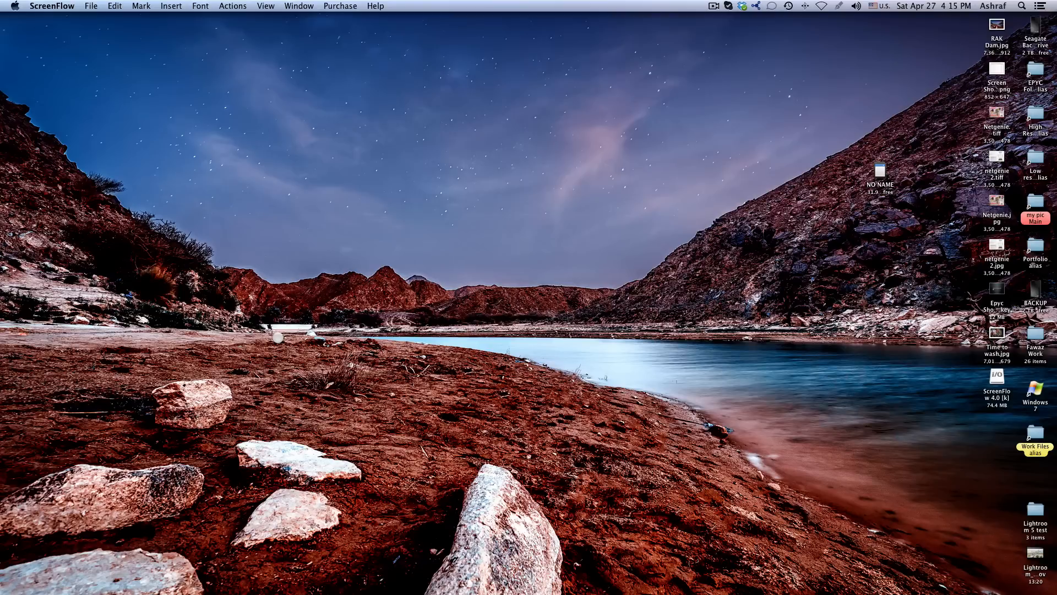
pyautogui.moveTo(159, 423)
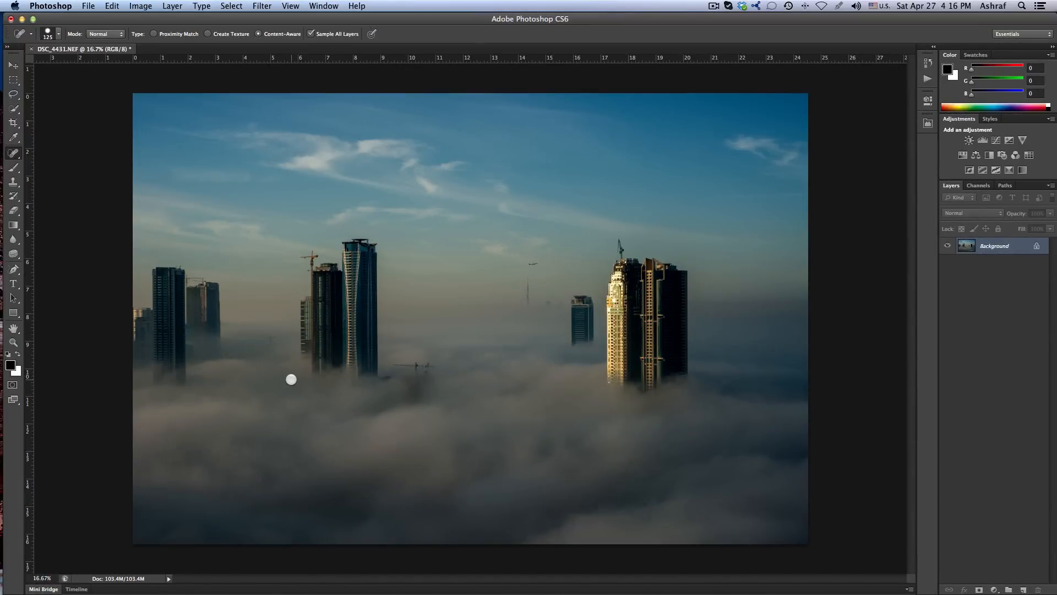
pyautogui.moveTo(966, 393)
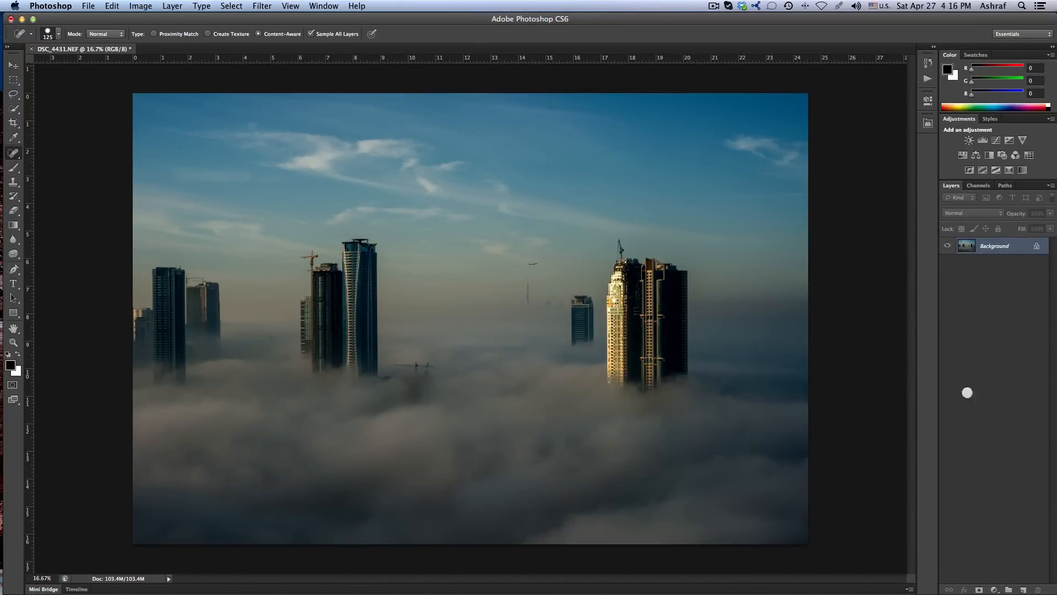
pyautogui.moveTo(955, 318)
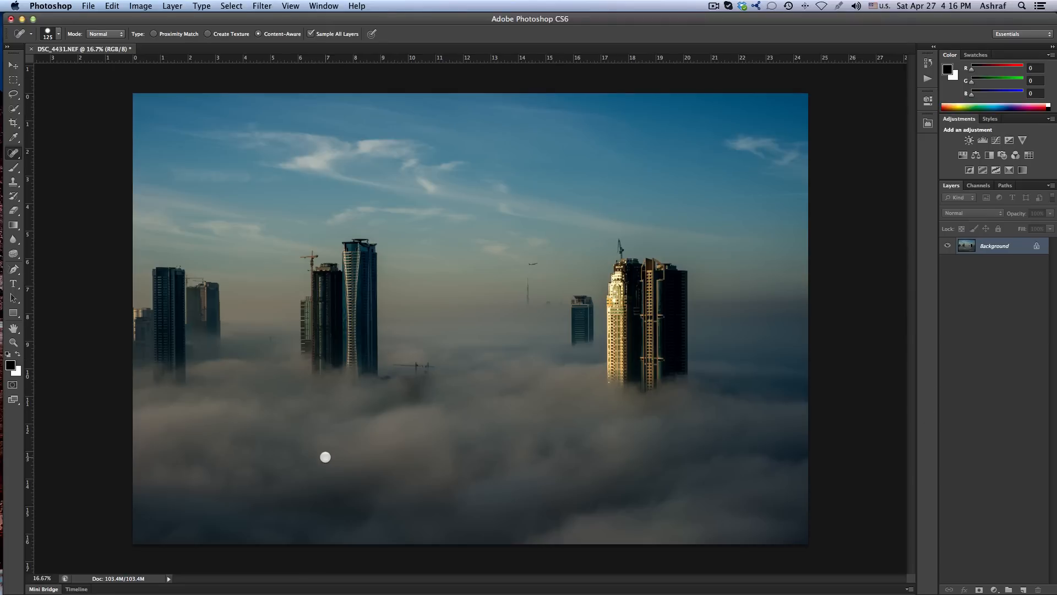
pyautogui.moveTo(506, 319)
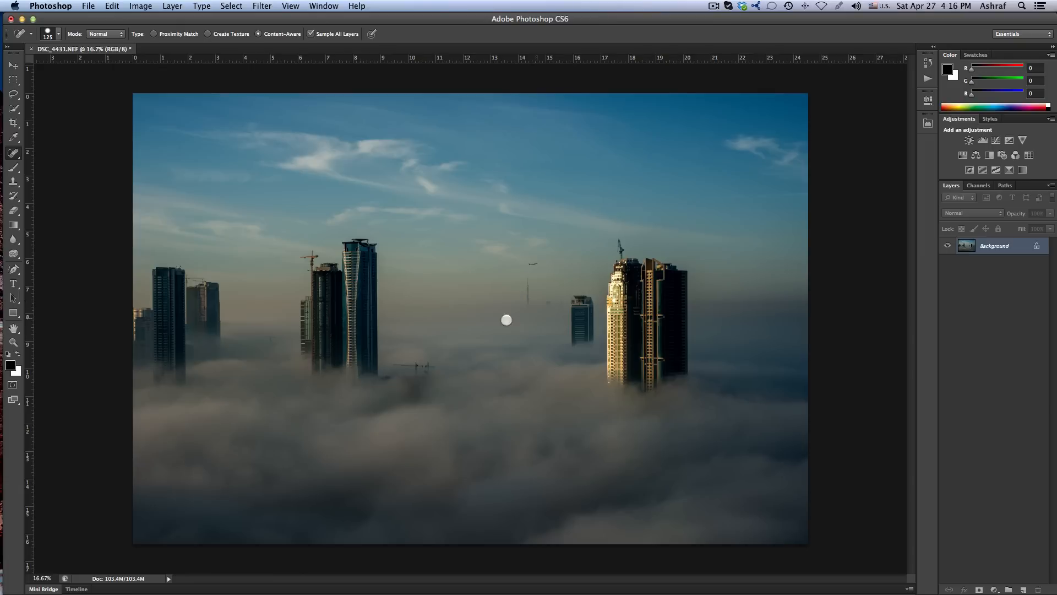
pyautogui.moveTo(345, 310)
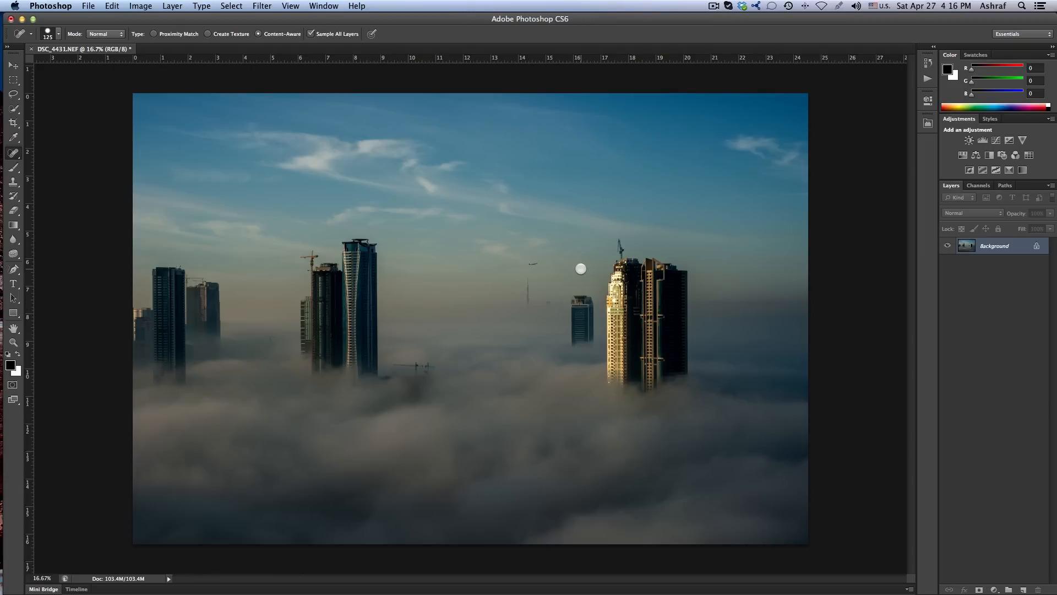
# Step: View the skyline photo at actual pixel size and inspect the sky for noise
pyautogui.press('cmd+i')
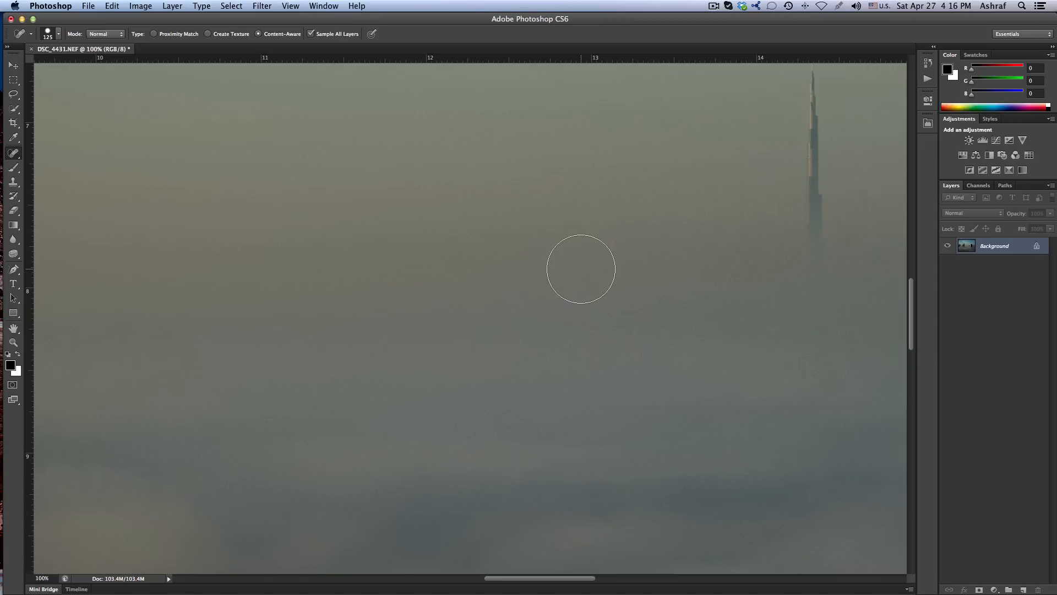
pyautogui.click(581, 268)
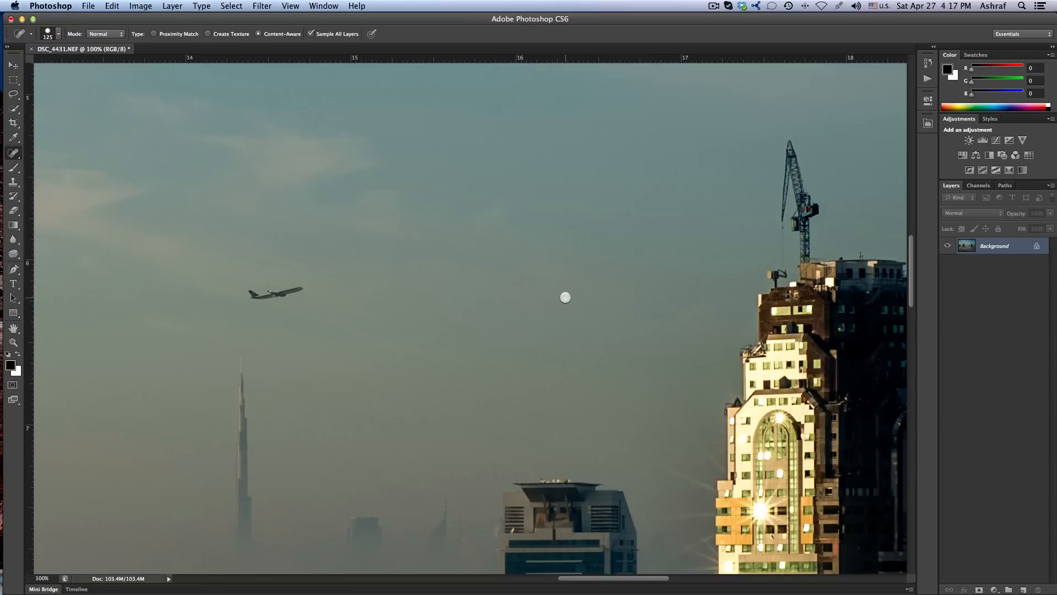
pyautogui.moveTo(441, 438)
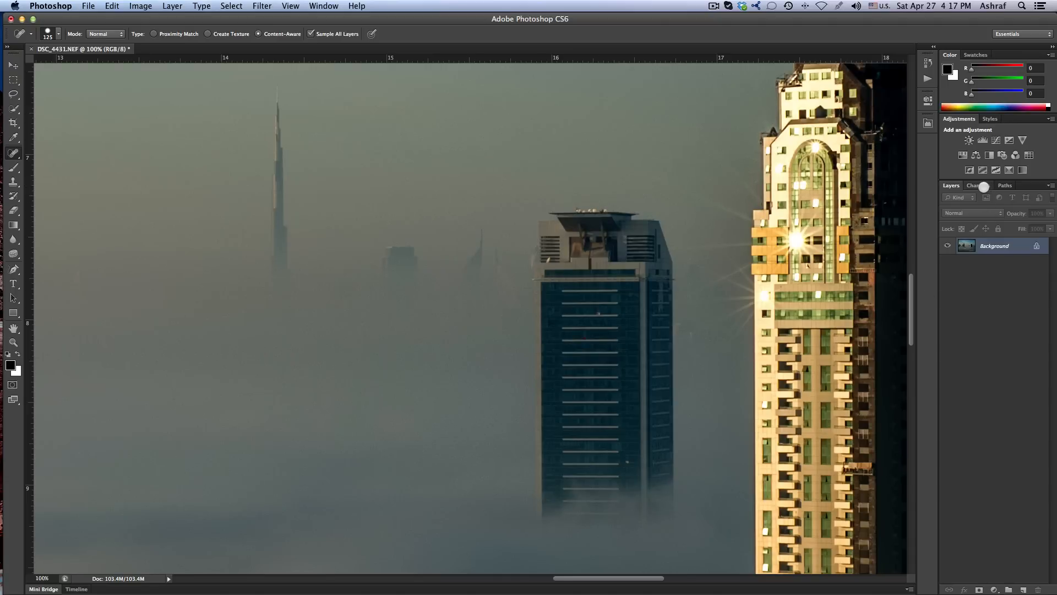
# Step: View the Red, Green and Blue channels individually in the Channels panel, ending on Red
pyautogui.click(978, 185)
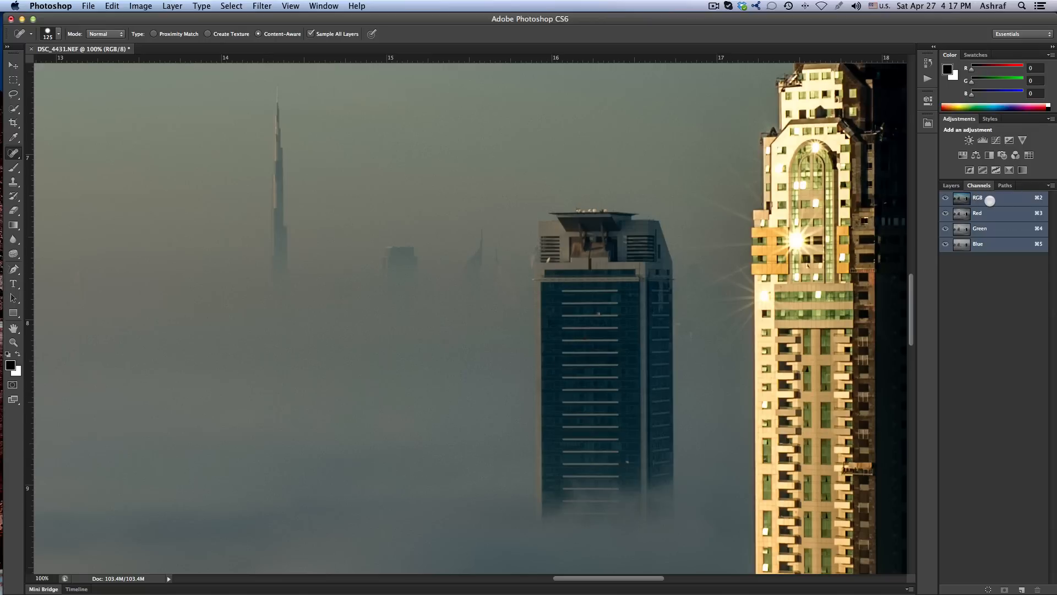
pyautogui.click(980, 213)
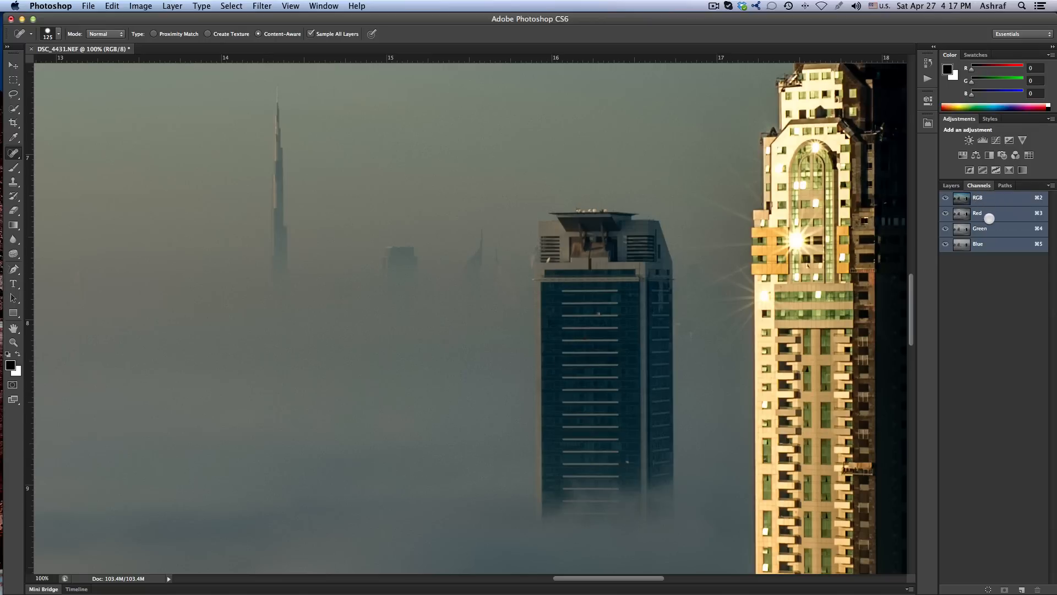
pyautogui.click(978, 213)
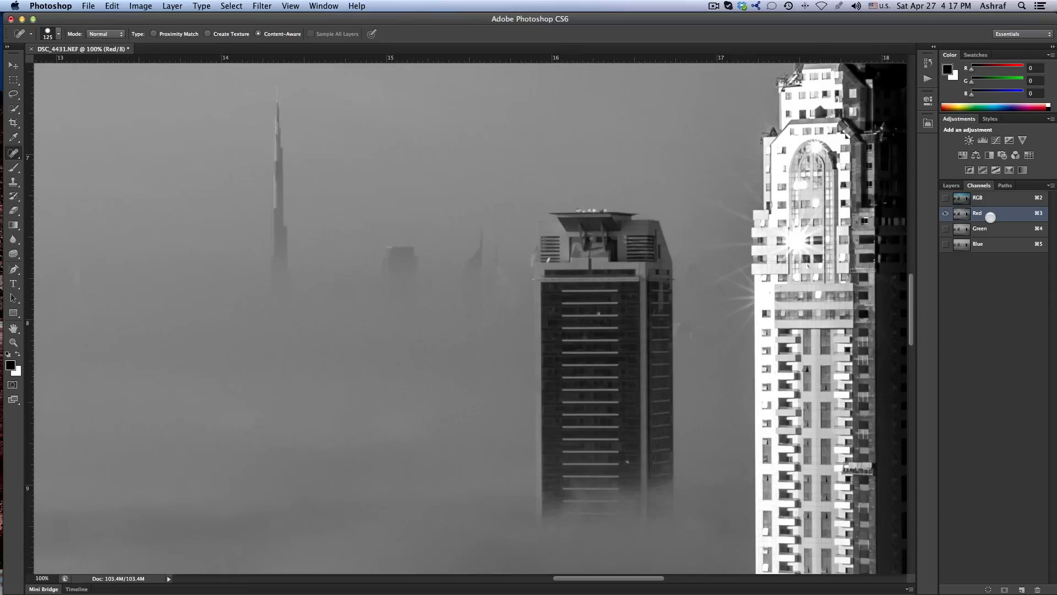
pyautogui.click(979, 228)
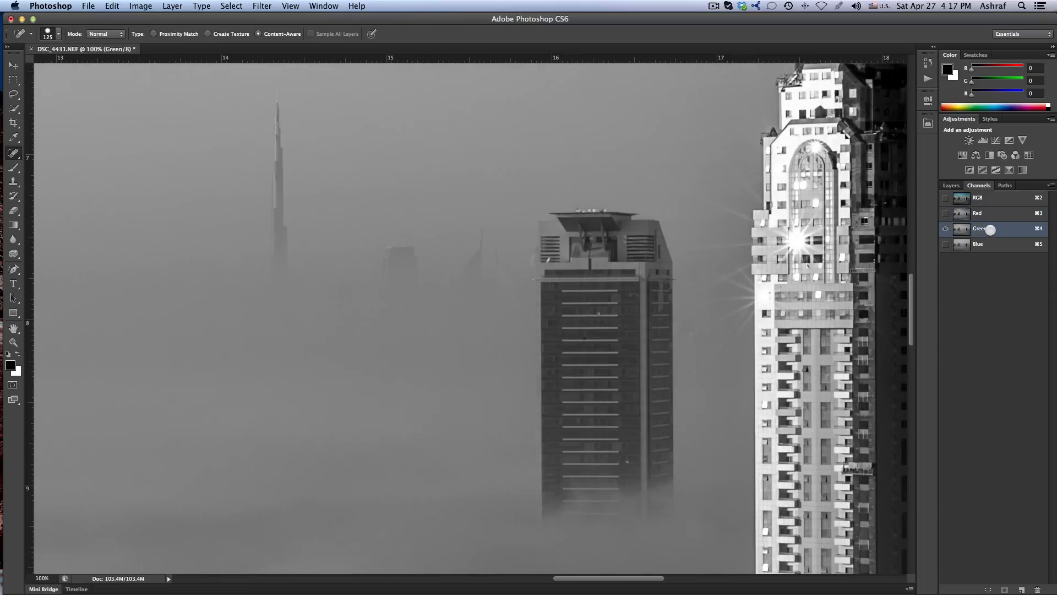
pyautogui.click(979, 243)
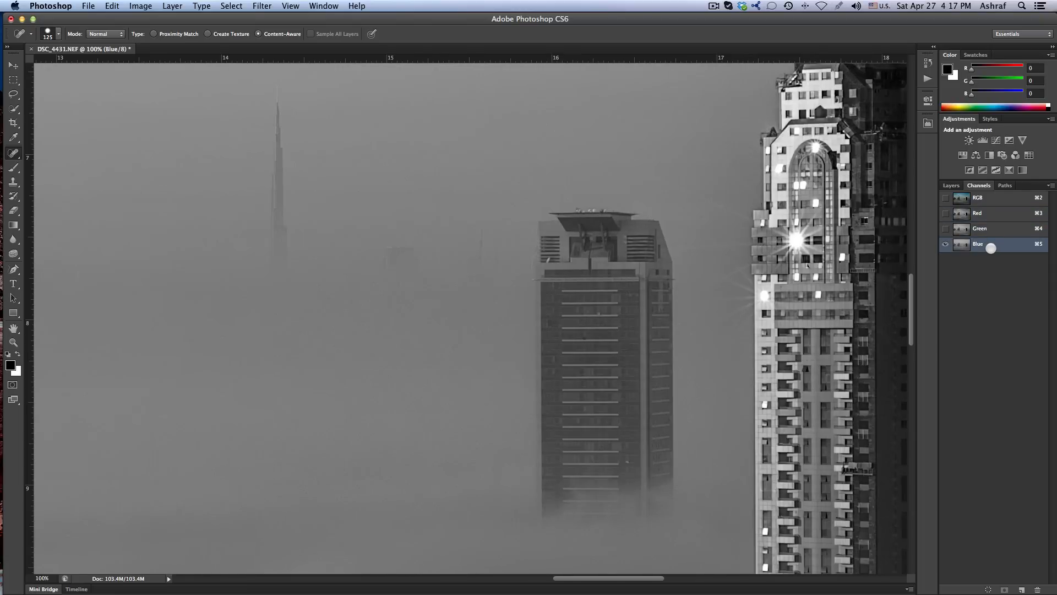
pyautogui.click(976, 213)
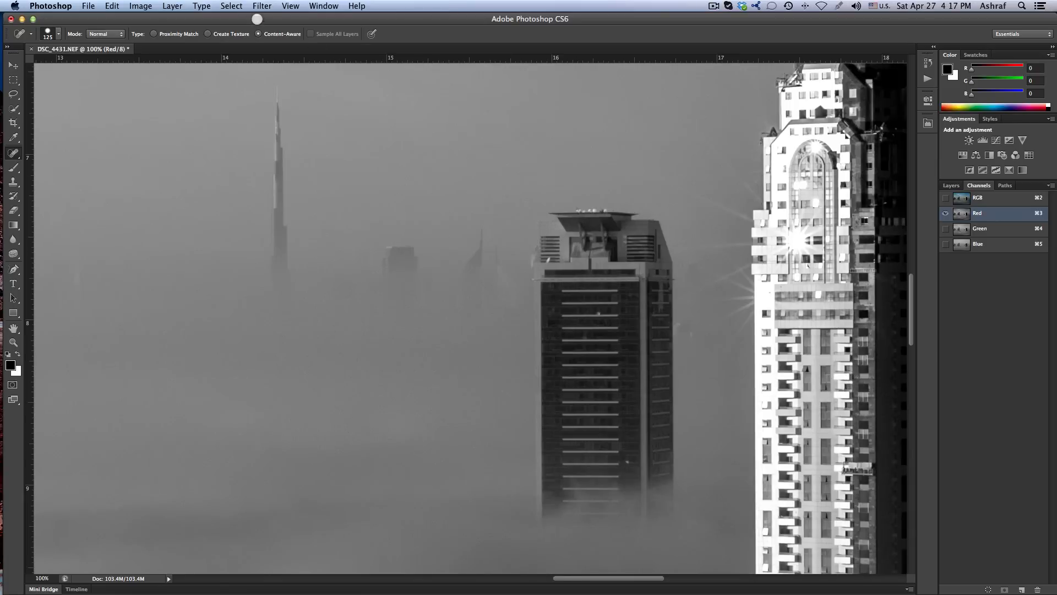
# Step: Start Surface Blur on the Red channel, trying a threshold and toggling the preview
pyautogui.click(262, 6)
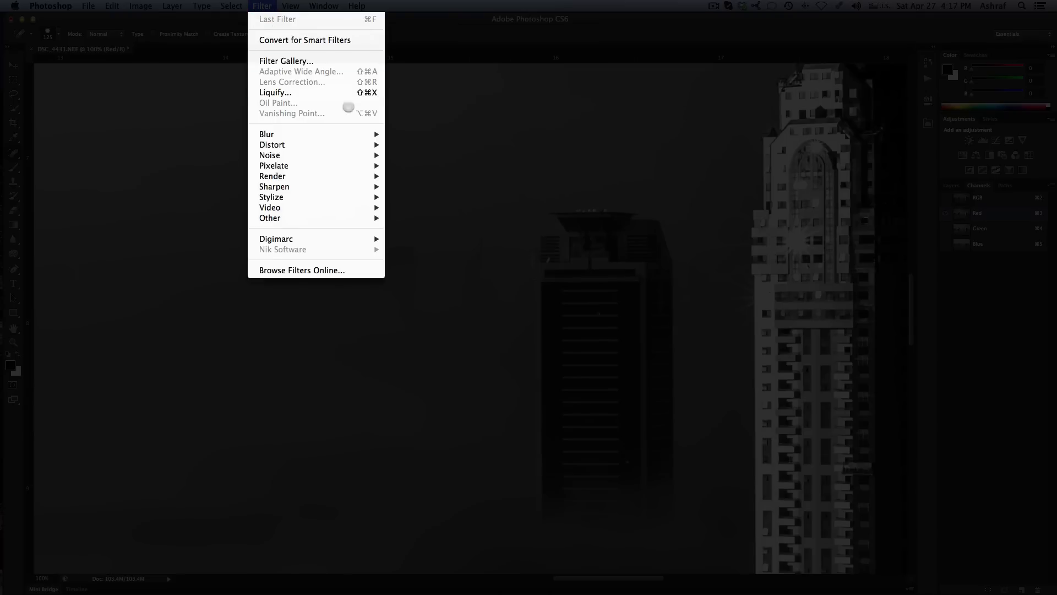
pyautogui.moveTo(267, 134)
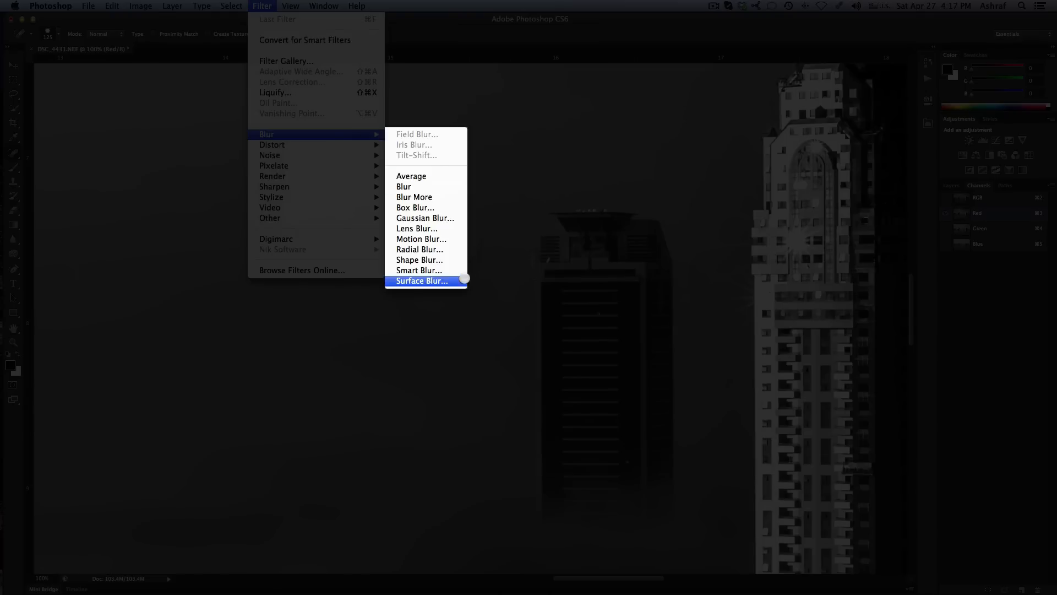
pyautogui.click(421, 281)
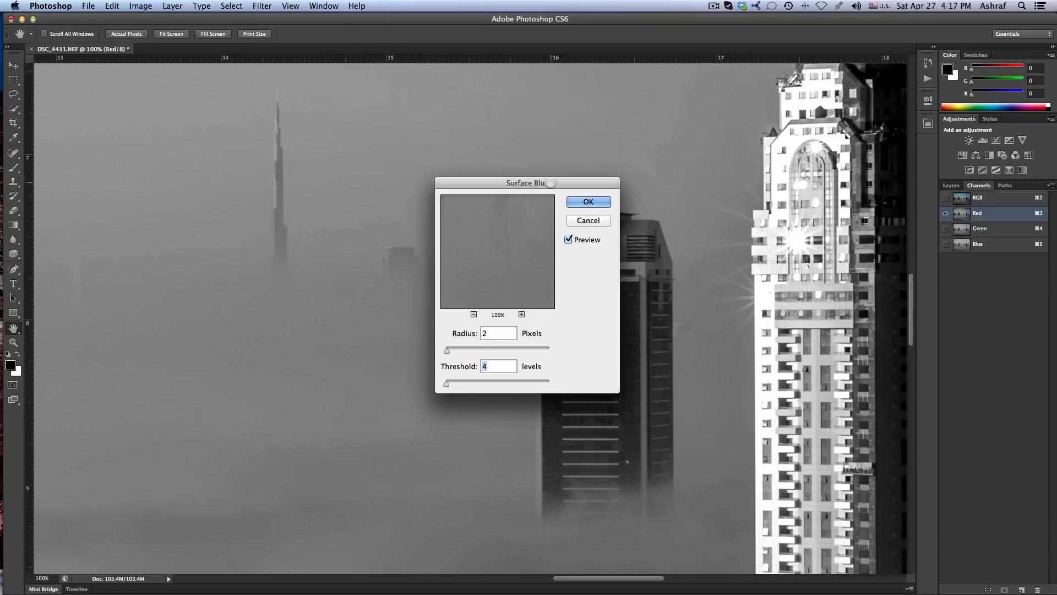
pyautogui.moveTo(526, 183); pyautogui.dragTo(261, 208)
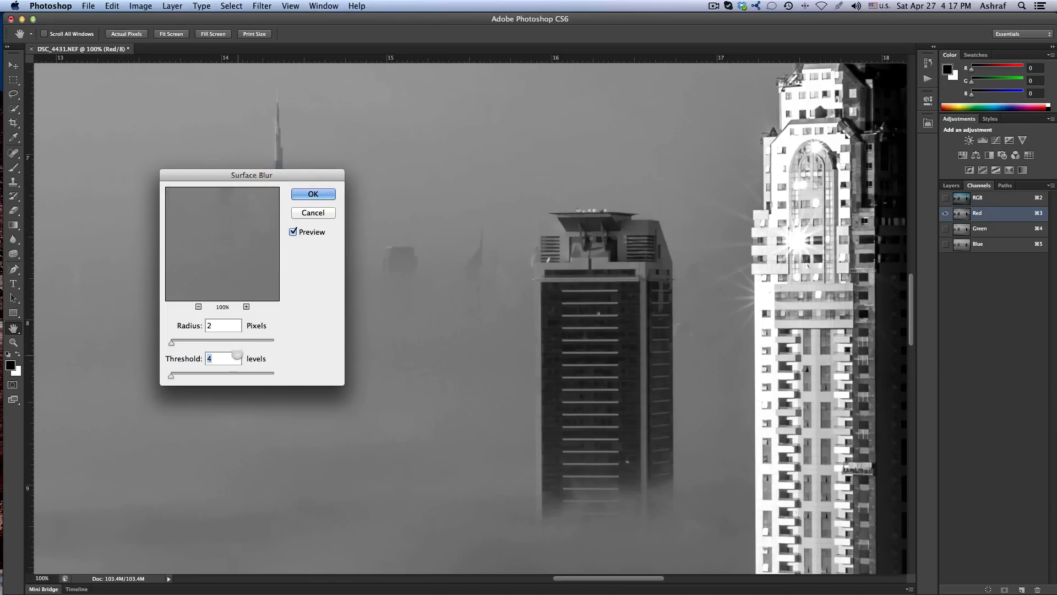
pyautogui.moveTo(236, 375); pyautogui.dragTo(212, 379)
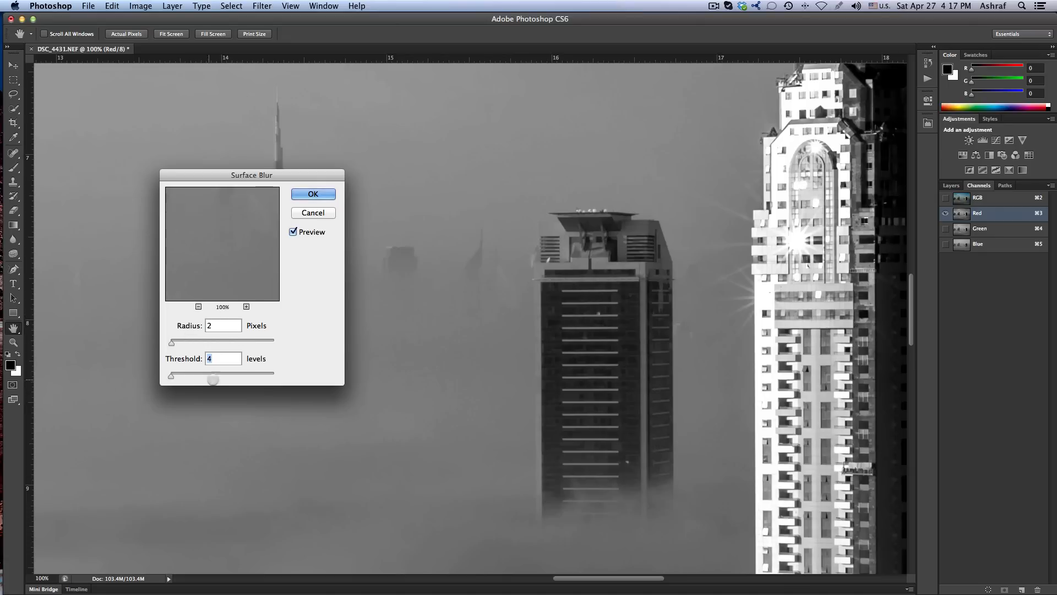
pyautogui.click(294, 231)
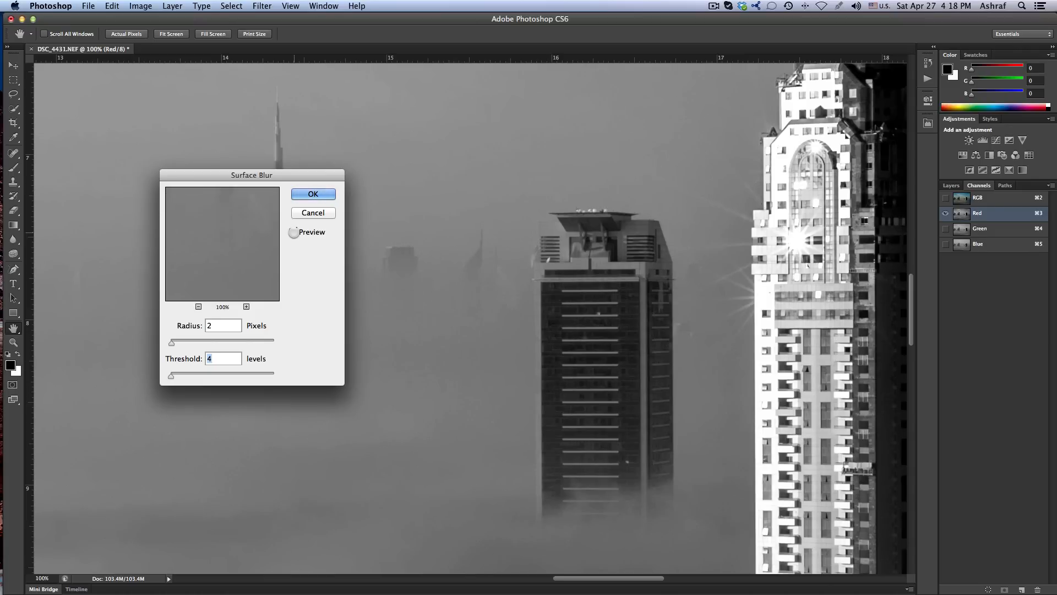
pyautogui.click(294, 232)
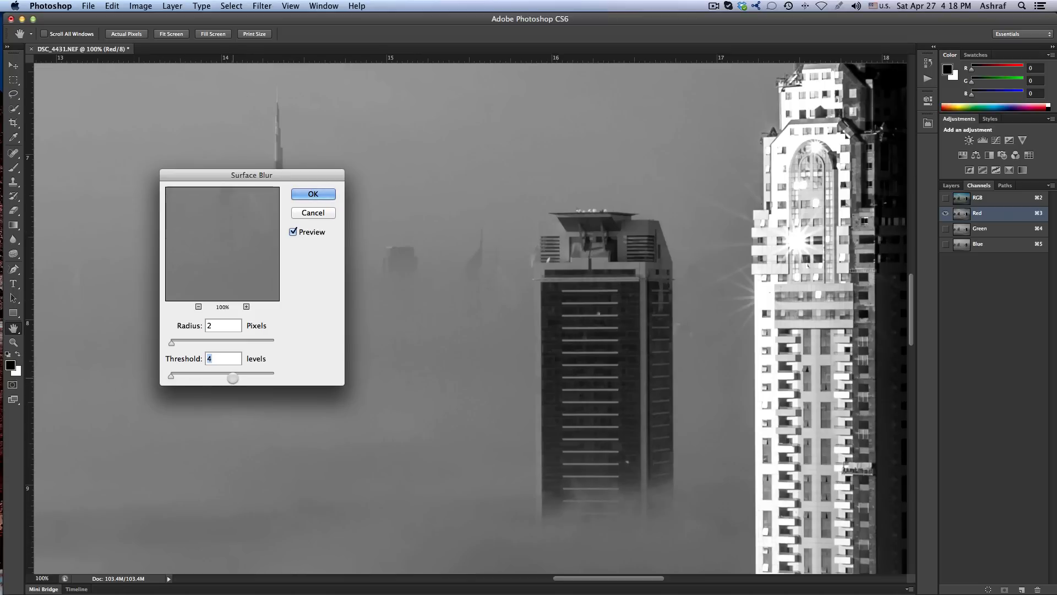
# Step: Tune the Surface Blur to radius 2 pixels, threshold 4 levels, and apply it
pyautogui.moveTo(233, 378); pyautogui.dragTo(190, 376)
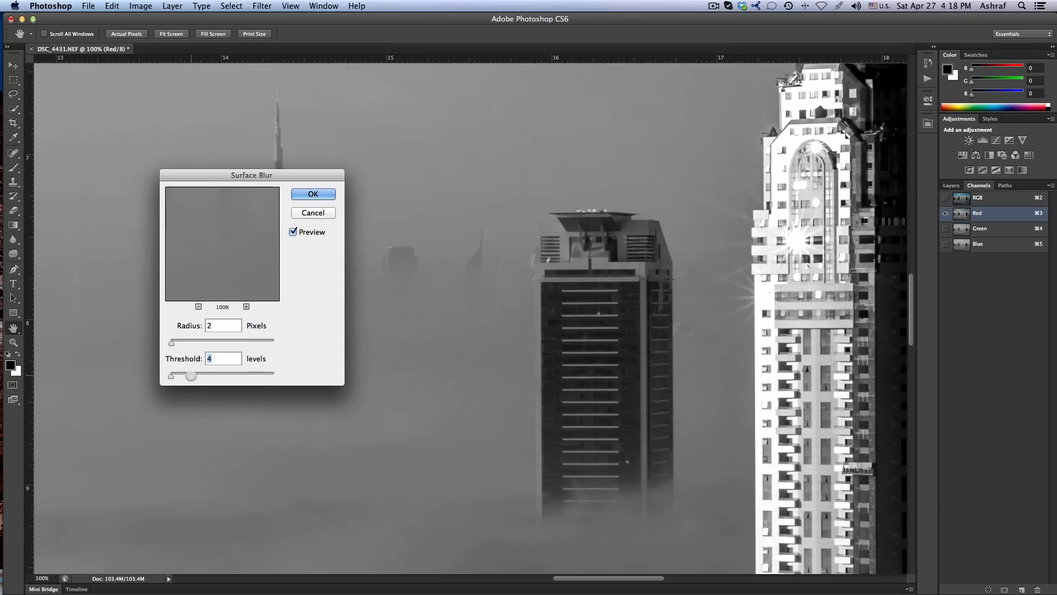
pyautogui.moveTo(171, 343); pyautogui.dragTo(213, 344)
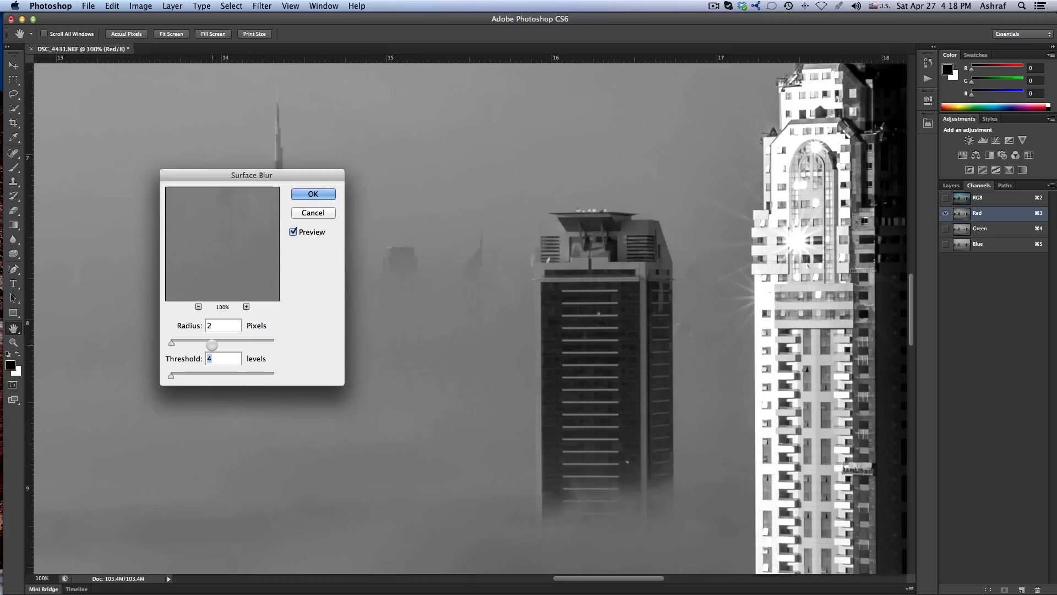
pyautogui.moveTo(212, 344); pyautogui.dragTo(187, 343)
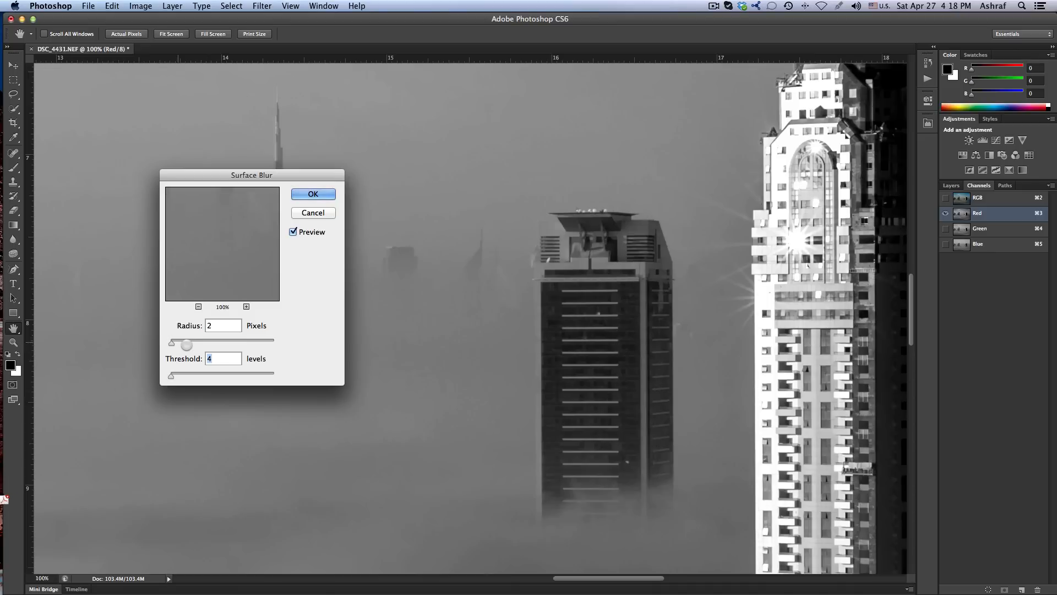
pyautogui.moveTo(187, 344); pyautogui.dragTo(192, 345)
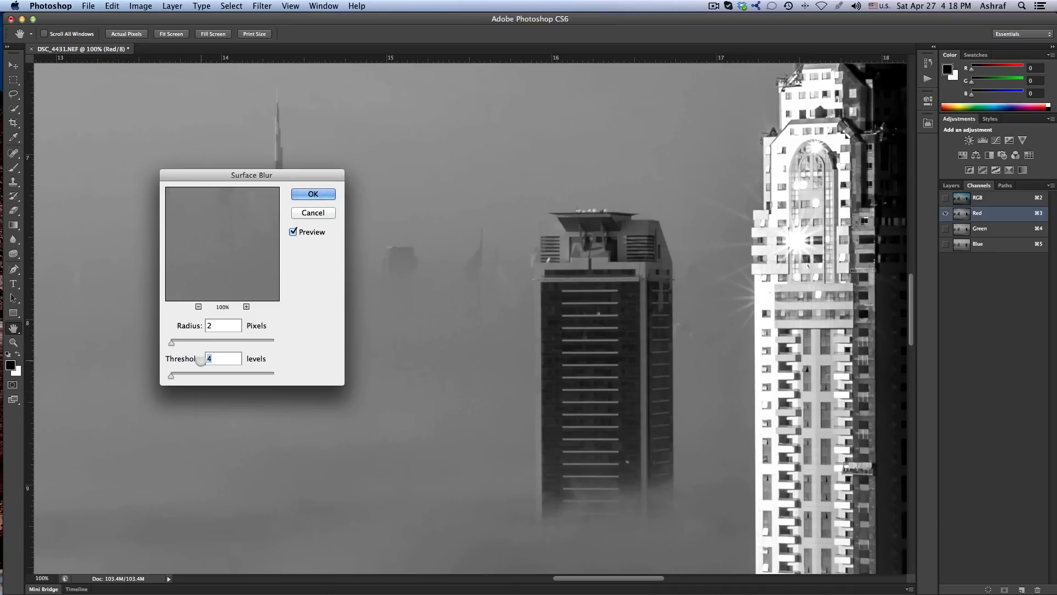
pyautogui.moveTo(172, 342); pyautogui.dragTo(181, 342)
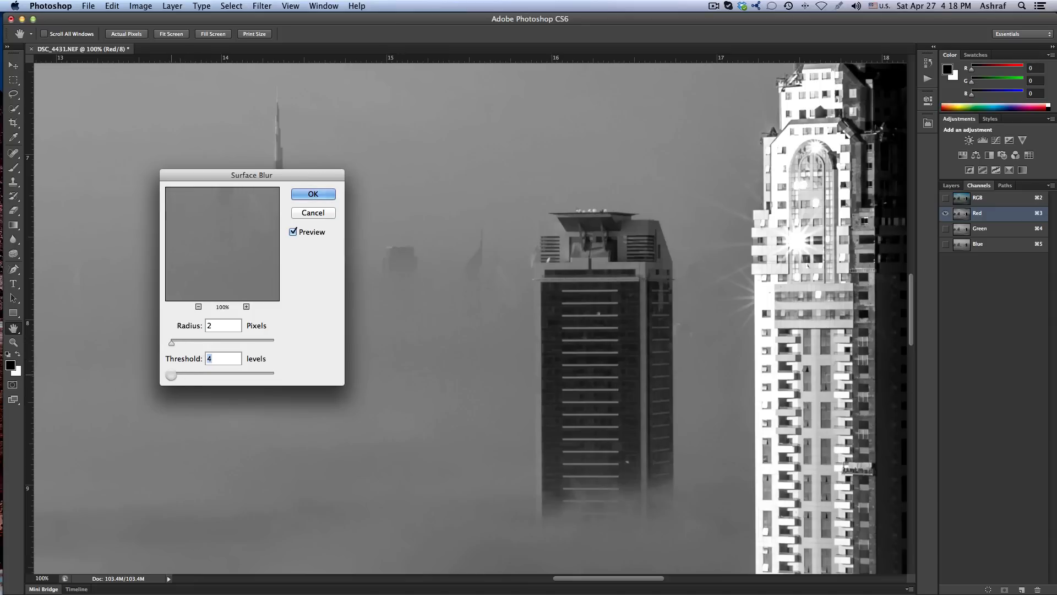
pyautogui.moveTo(171, 375); pyautogui.dragTo(184, 376)
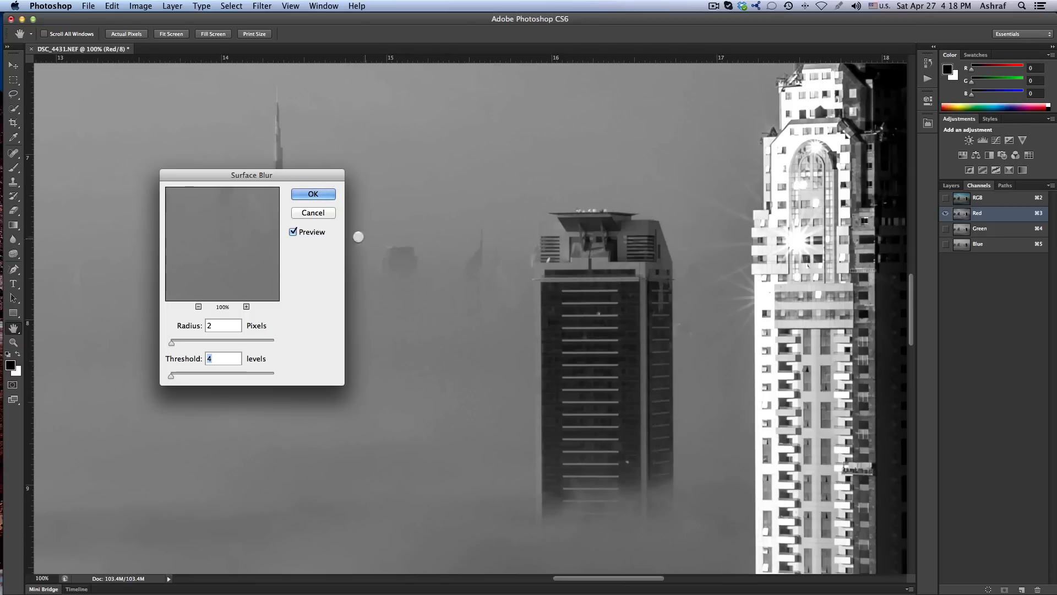
pyautogui.click(313, 195)
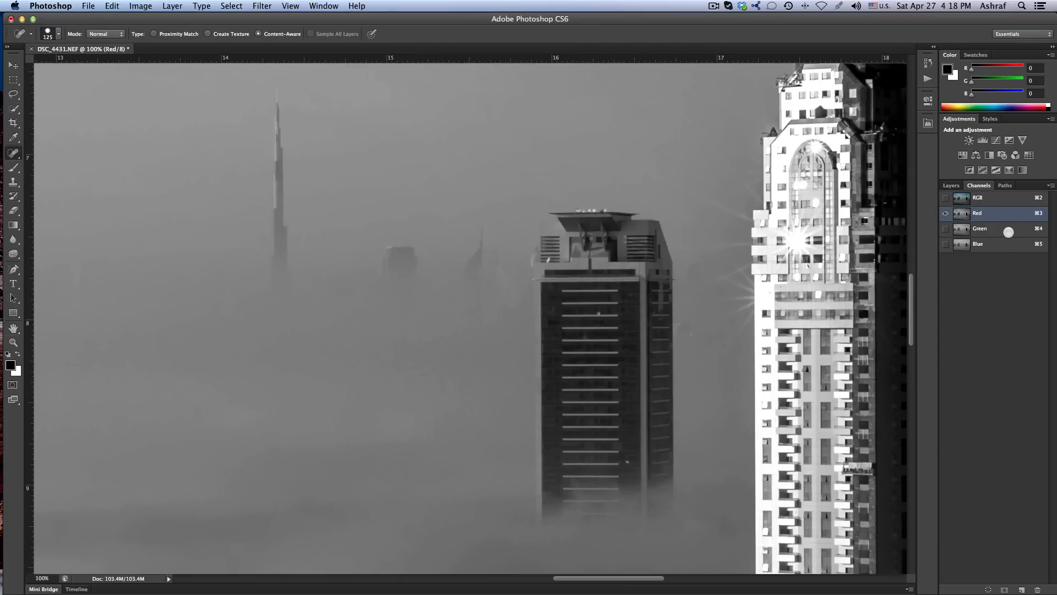
# Step: Apply Surface Blur at radius 2 and threshold 4 to the Green channel
pyautogui.click(979, 229)
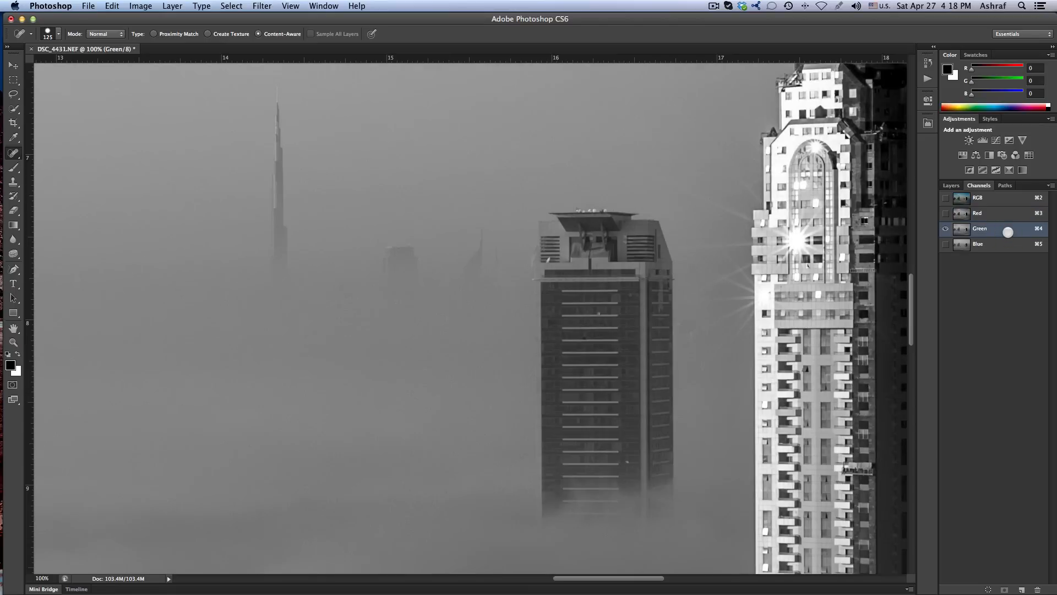
pyautogui.moveTo(421, 216)
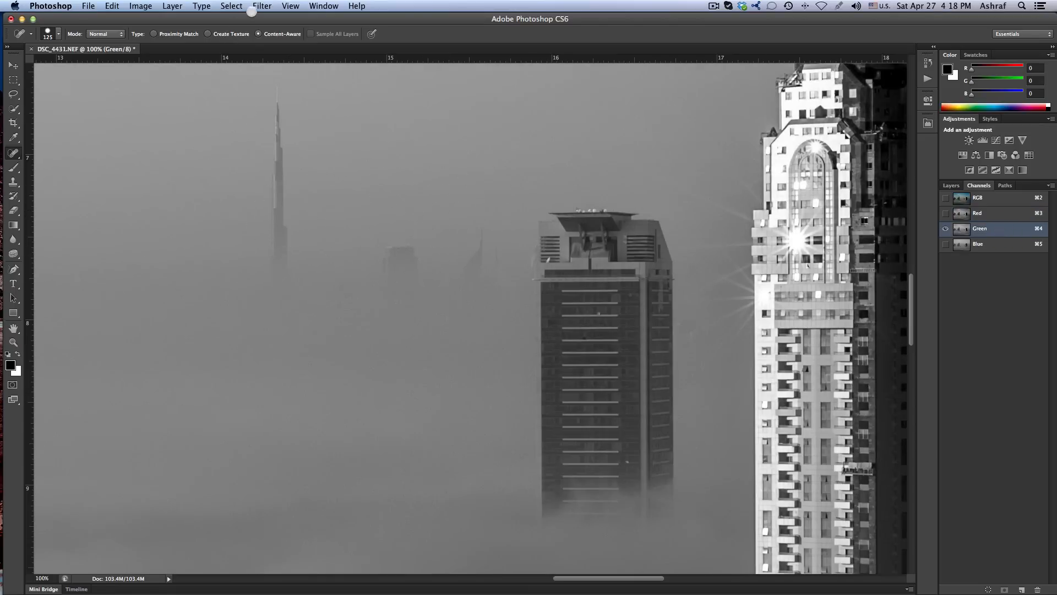
pyautogui.click(262, 6)
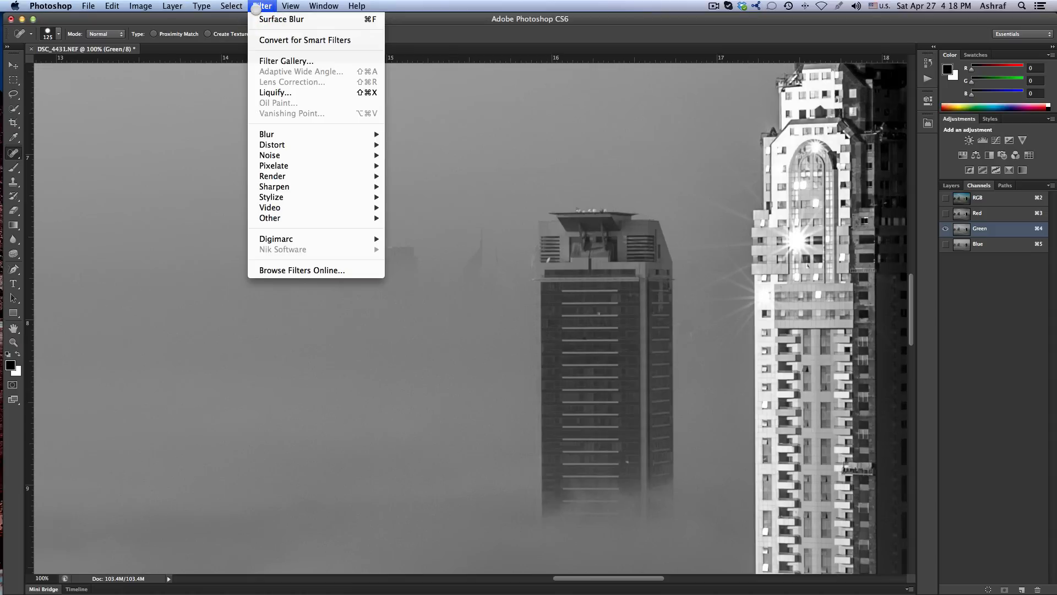
pyautogui.moveTo(282, 18)
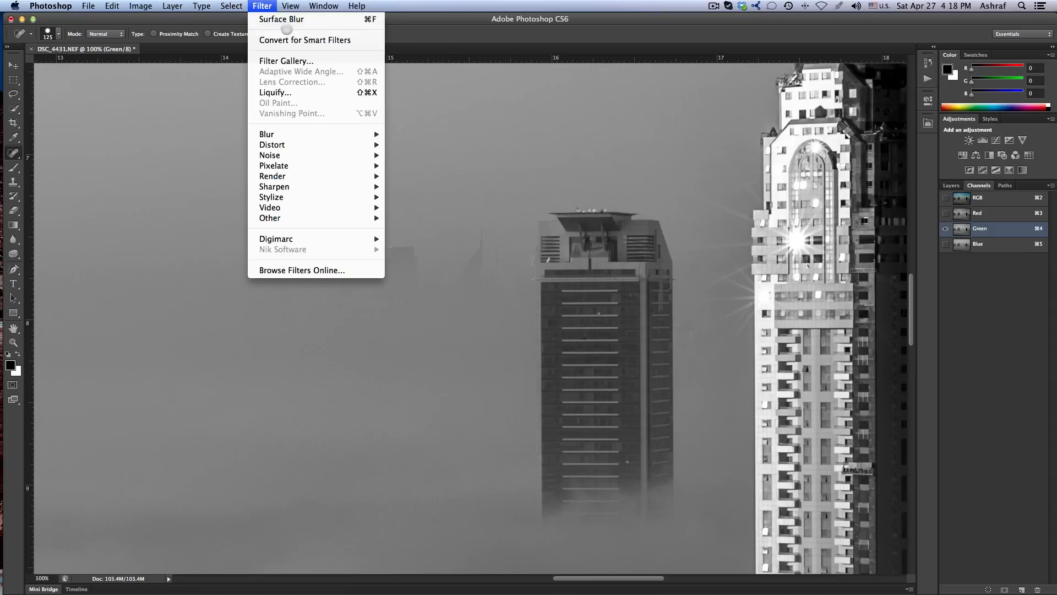
pyautogui.moveTo(282, 18)
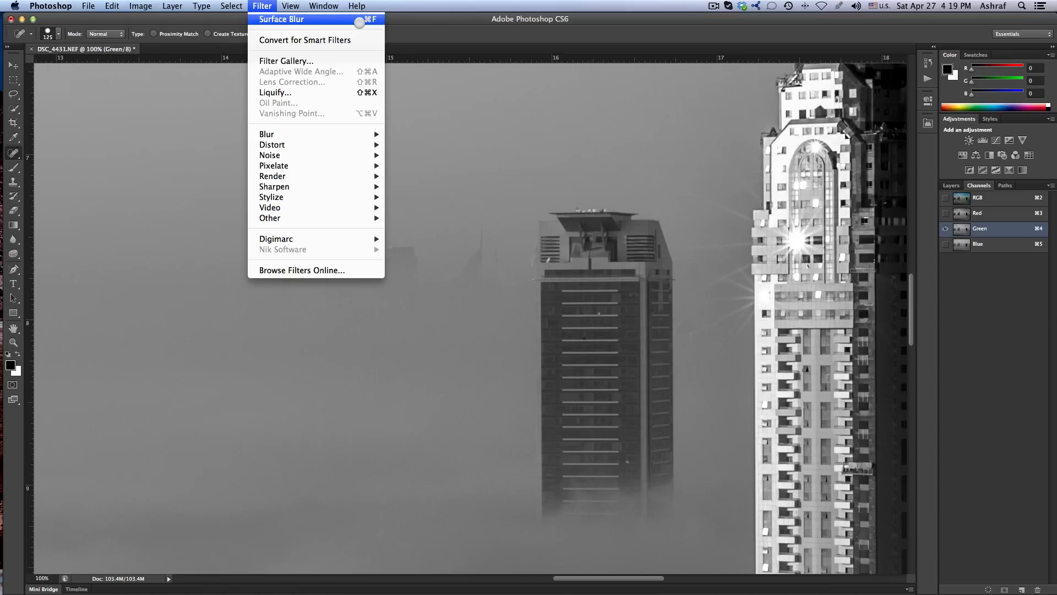
pyautogui.moveTo(273, 166)
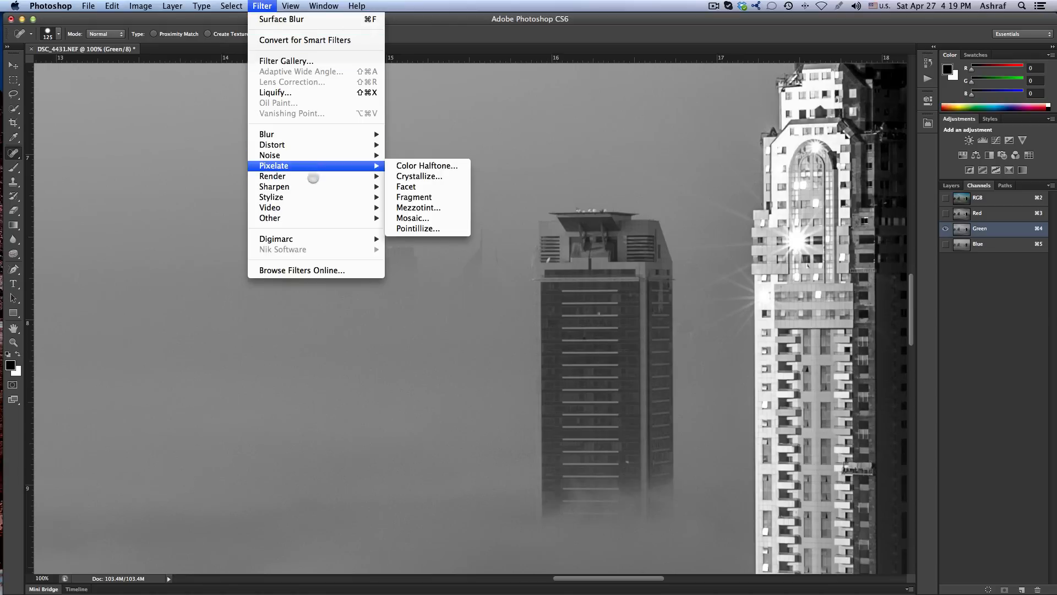
pyautogui.moveTo(269, 218)
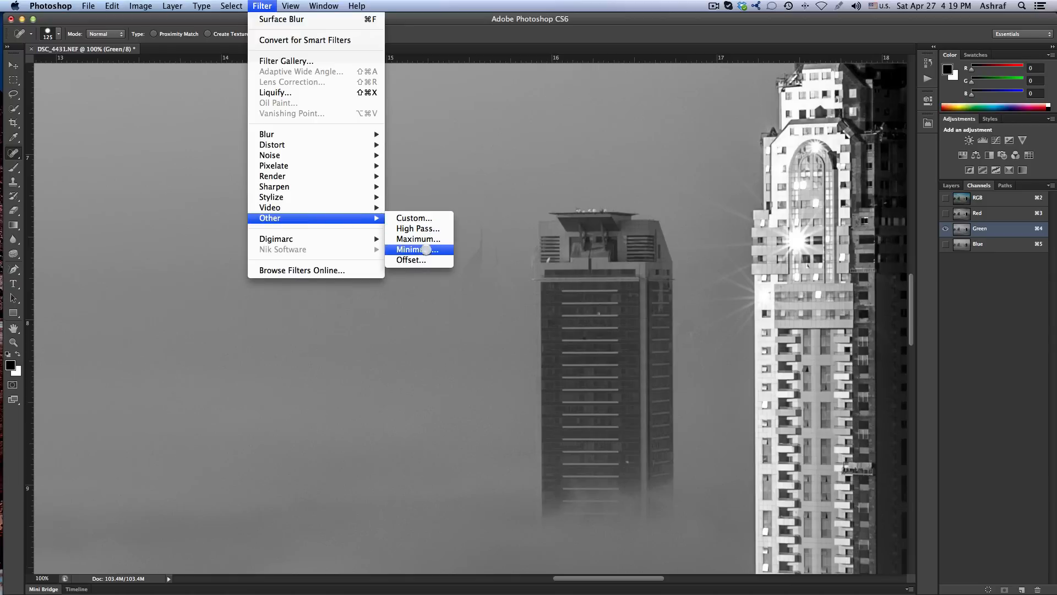
pyautogui.moveTo(266, 133)
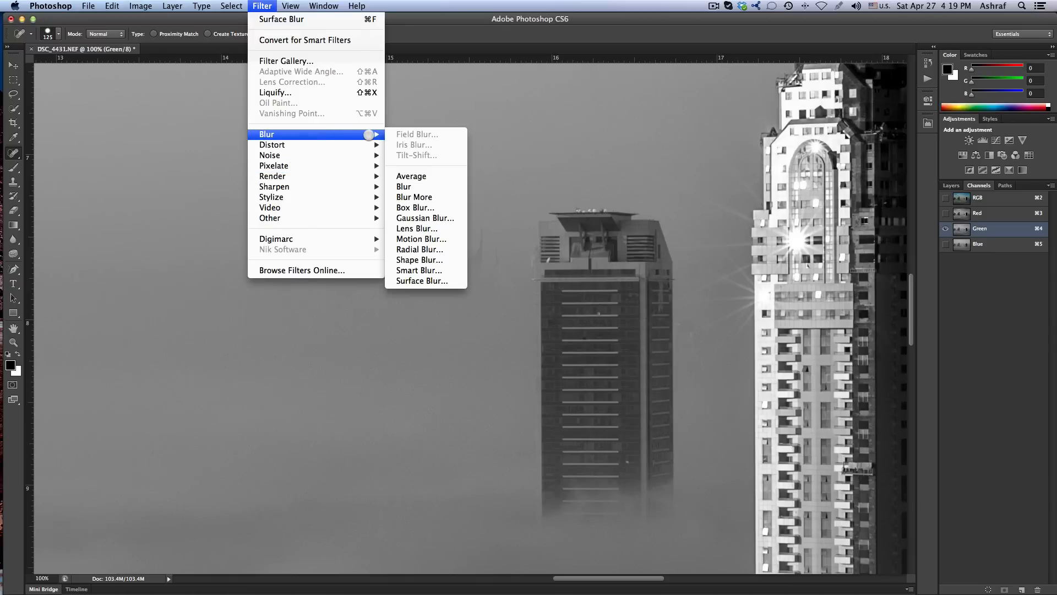
pyautogui.click(421, 280)
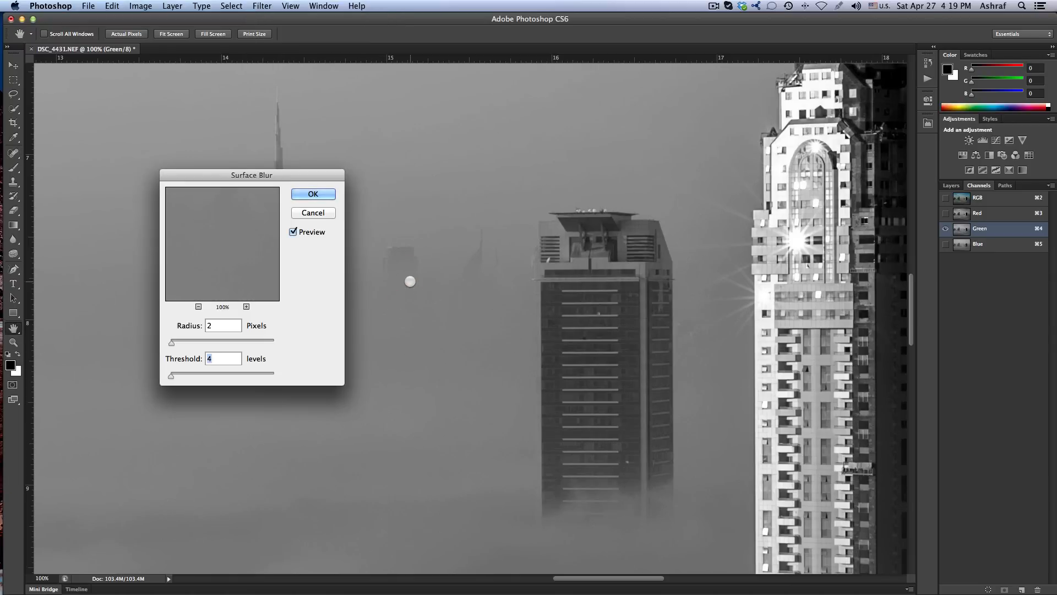
pyautogui.moveTo(358, 267)
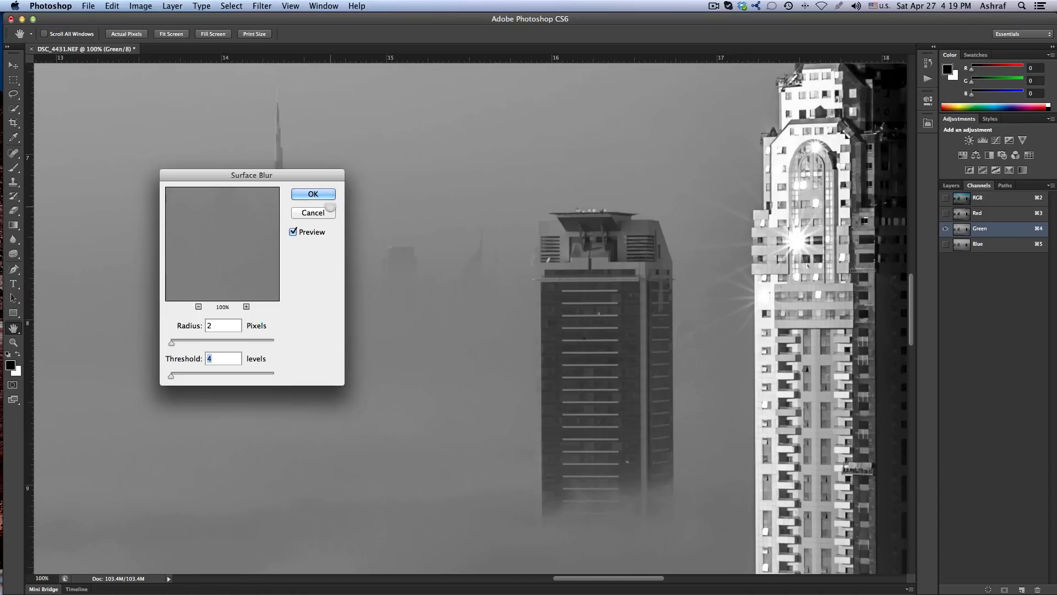
pyautogui.click(312, 194)
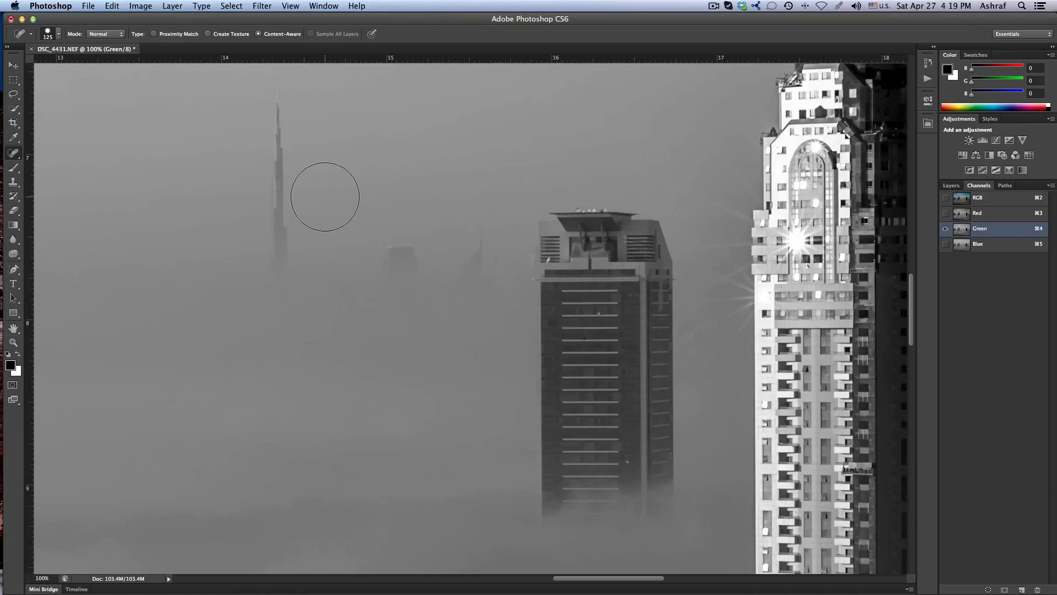
# Step: Select the Blue channel and bring up the Filter menu to reapply Surface Blur
pyautogui.click(979, 243)
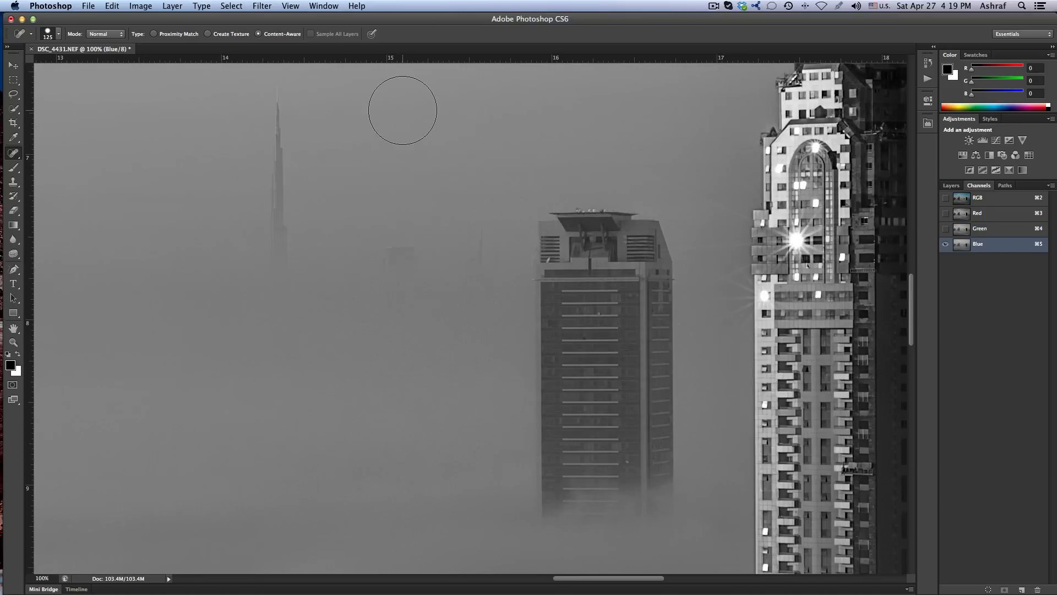
pyautogui.click(261, 6)
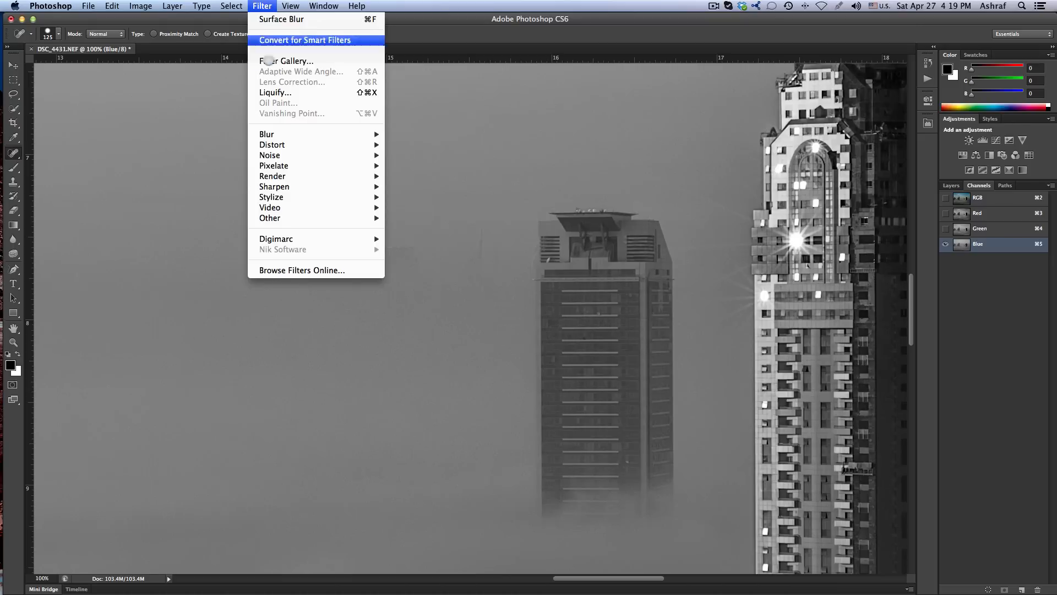
pyautogui.moveTo(281, 19)
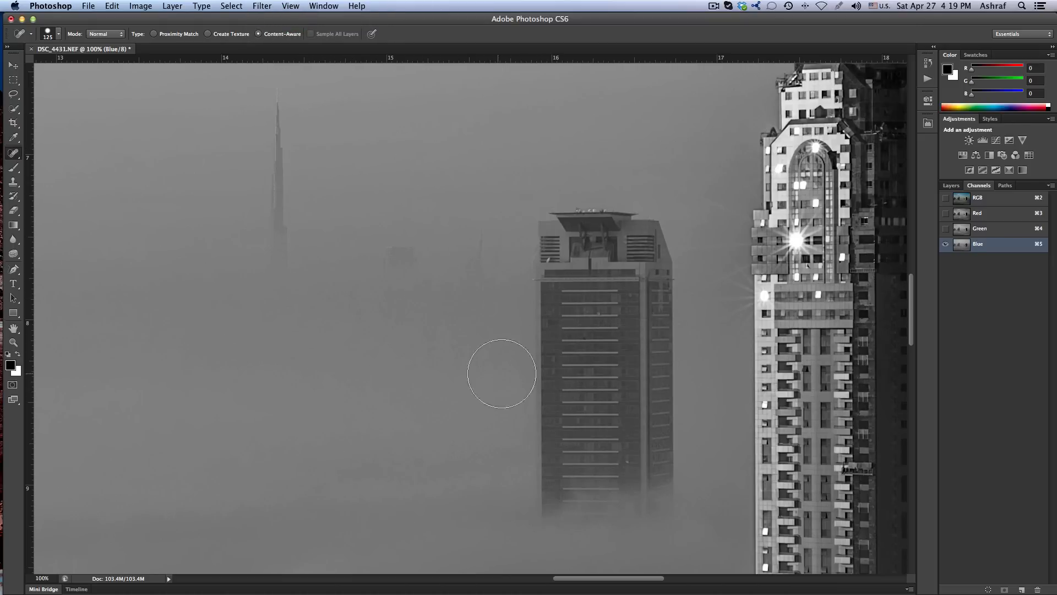
pyautogui.moveTo(720, 292)
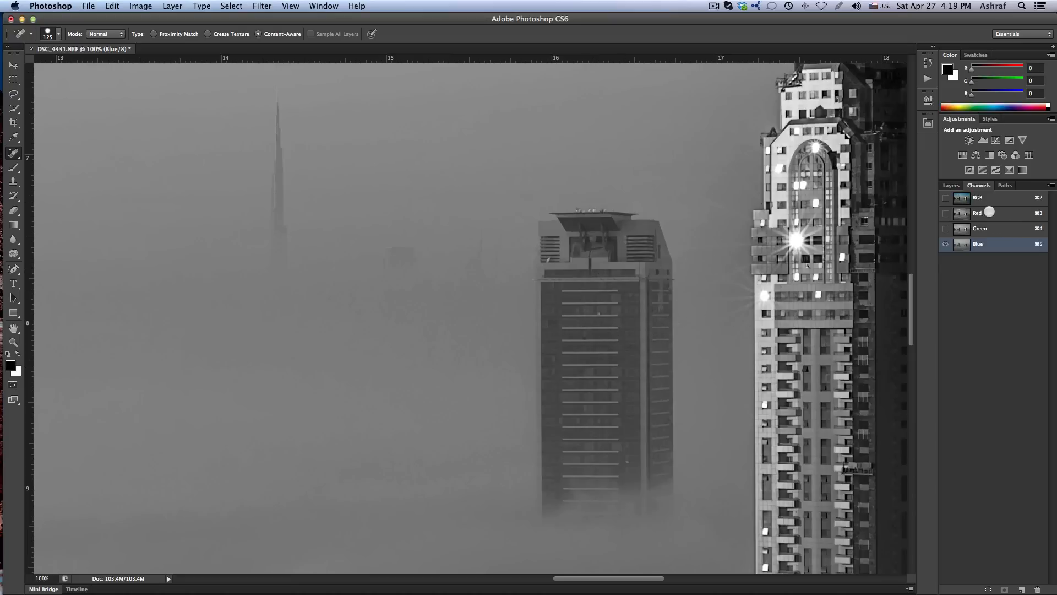
# Step: Return to the RGB composite and compare History states before and after the surface blurs
pyautogui.click(978, 198)
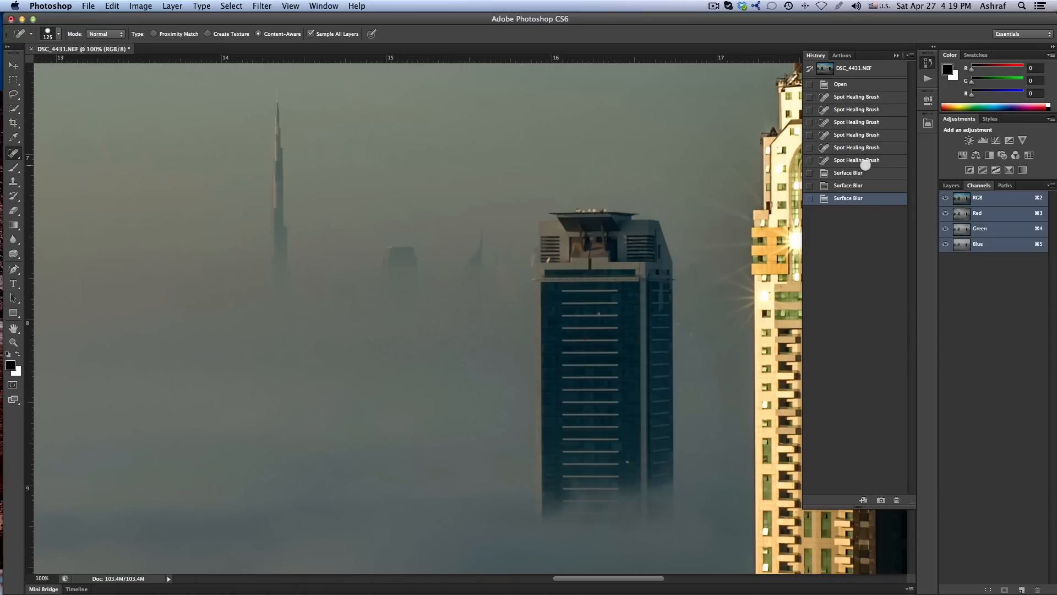
pyautogui.click(856, 160)
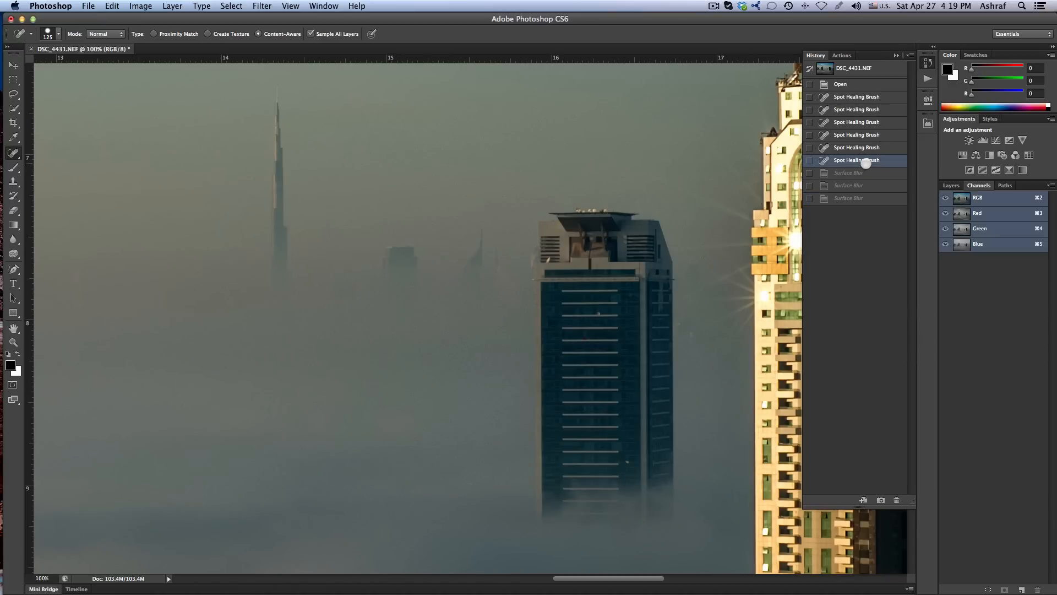
pyautogui.click(848, 198)
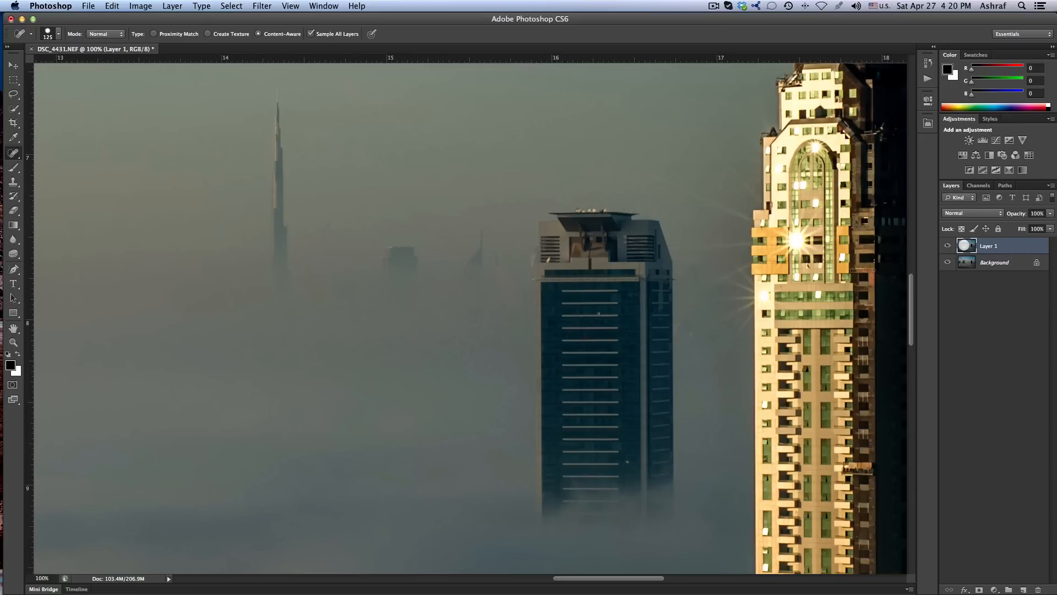
pyautogui.moveTo(416, 314)
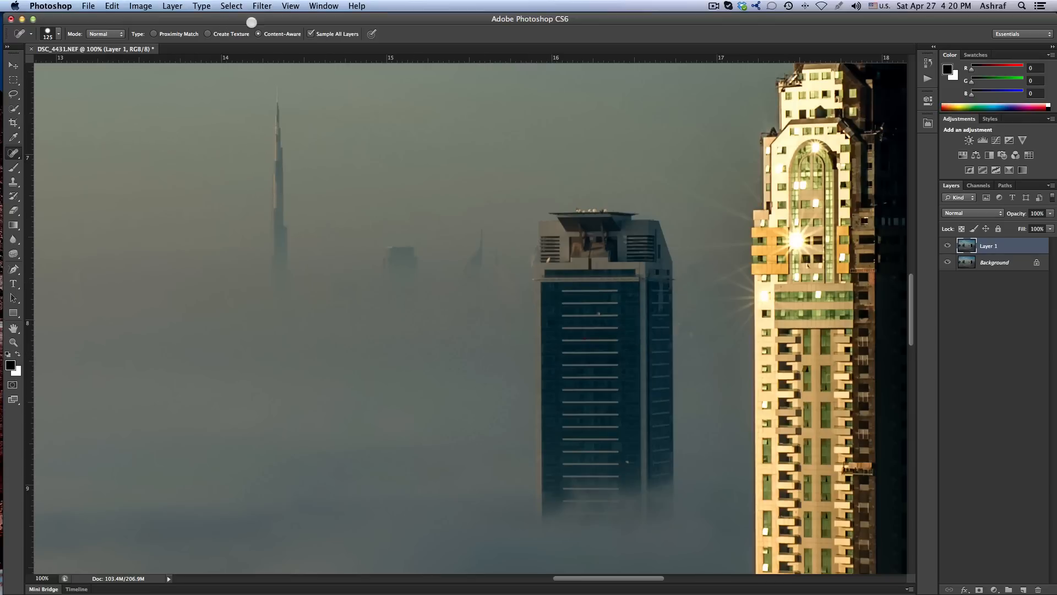
# Step: Bring up the Filter menu on Layer 1 to reach High Pass
pyautogui.click(262, 5)
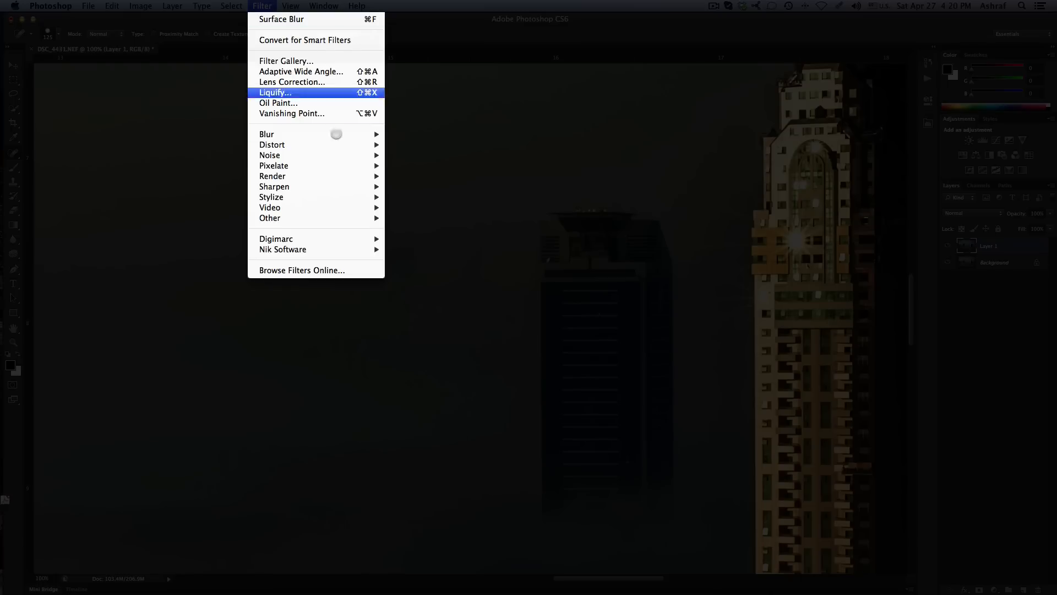
pyautogui.moveTo(270, 218)
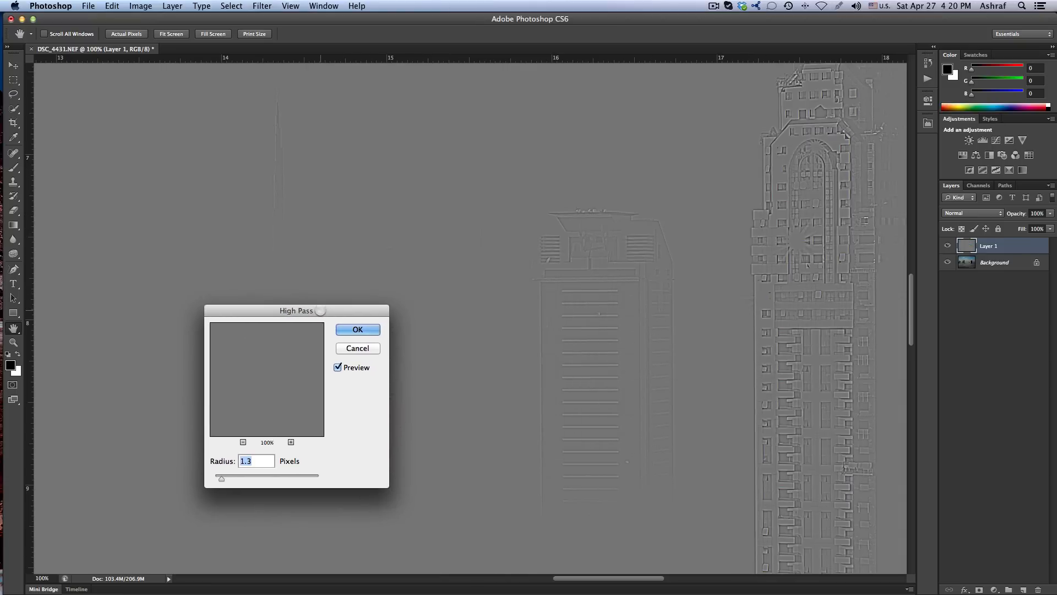
# Step: Test High Pass radii between 0.1 and 2.5 pixels, then apply at 1.0 pixels
pyautogui.moveTo(295, 310); pyautogui.dragTo(347, 264)
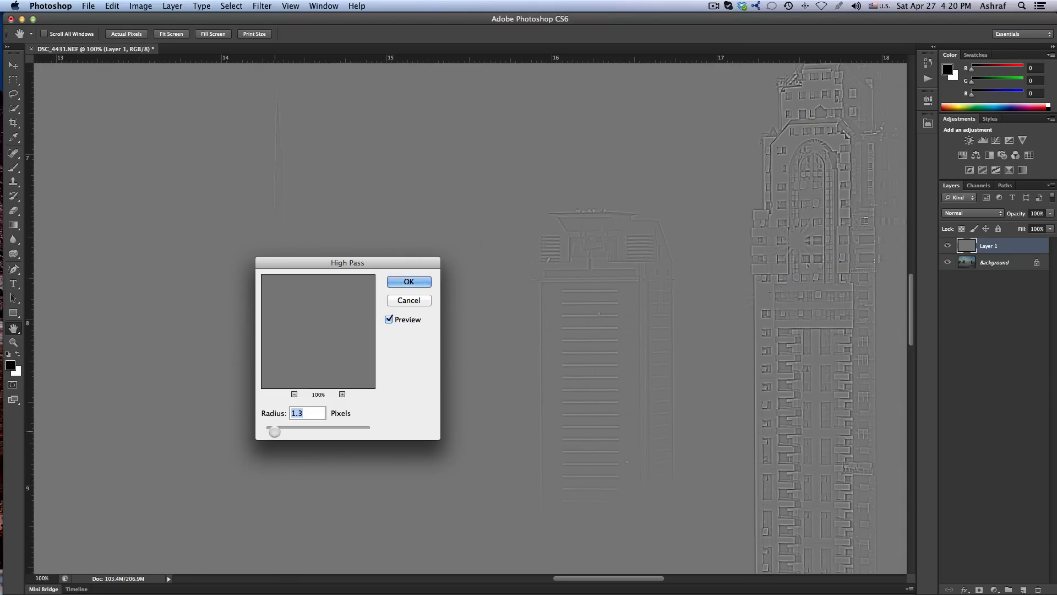
pyautogui.moveTo(274, 430); pyautogui.dragTo(262, 430)
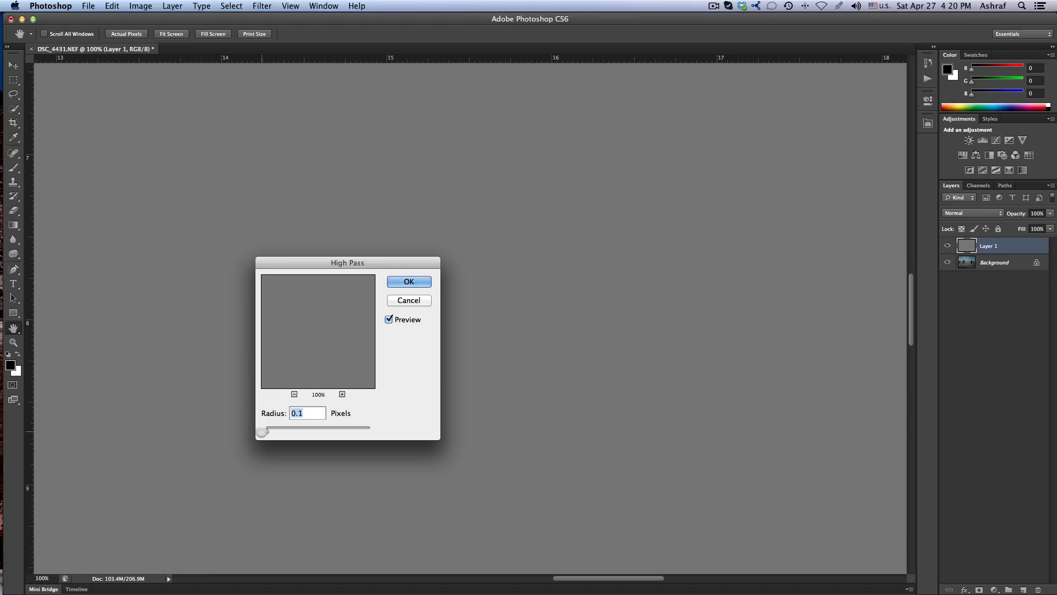
pyautogui.moveTo(261, 432); pyautogui.dragTo(265, 431)
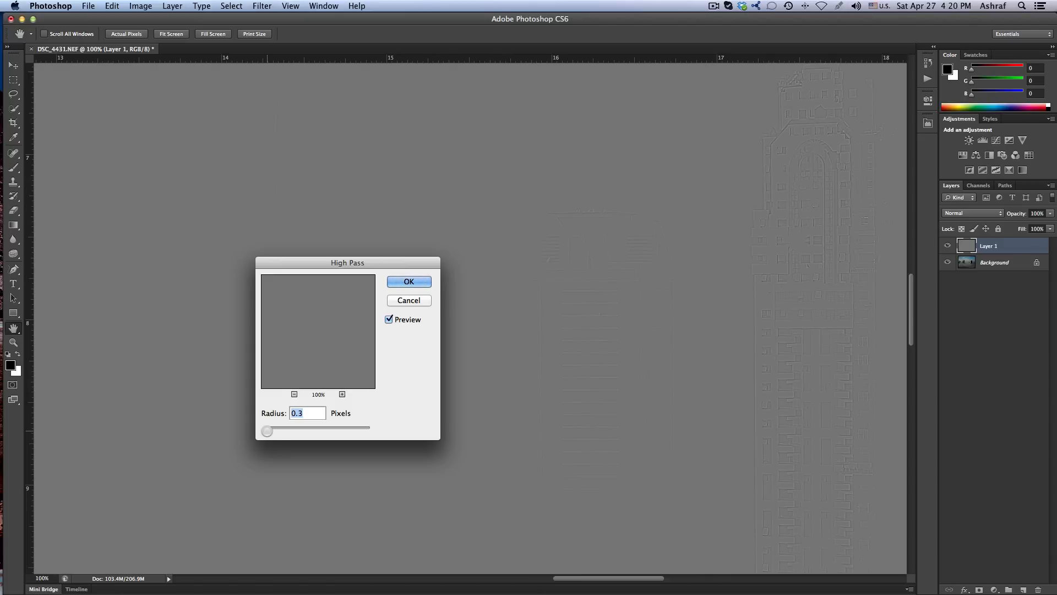
pyautogui.moveTo(266, 430); pyautogui.dragTo(270, 430)
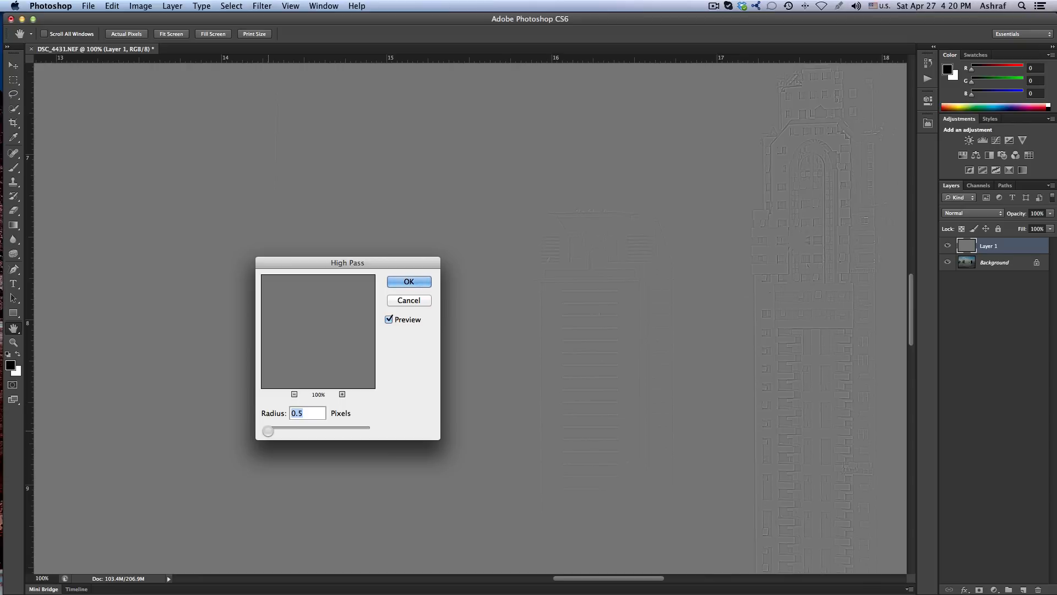
pyautogui.moveTo(267, 430); pyautogui.dragTo(271, 430)
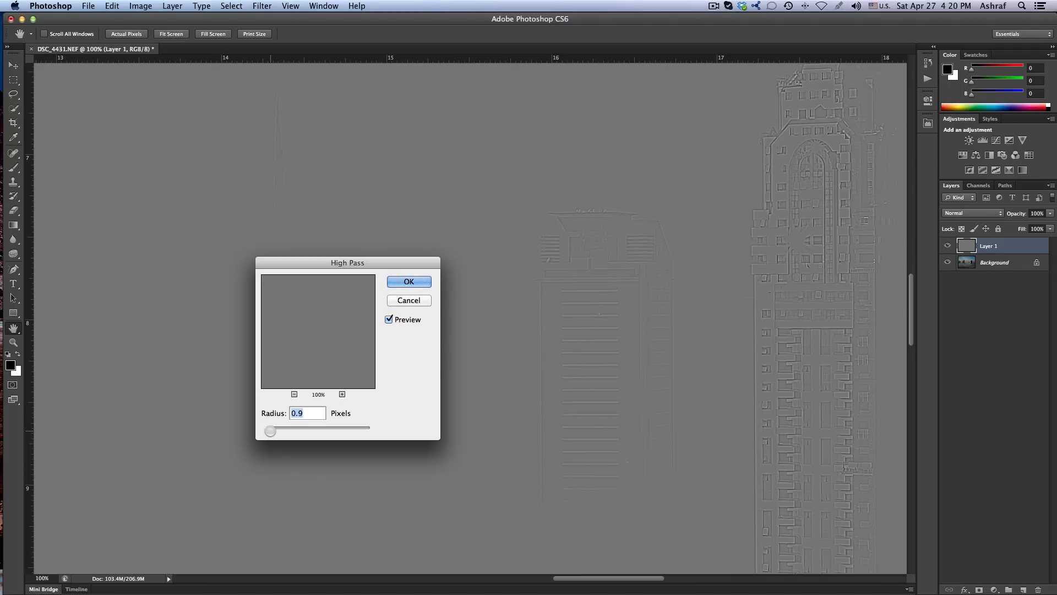
pyautogui.moveTo(271, 430); pyautogui.dragTo(280, 430)
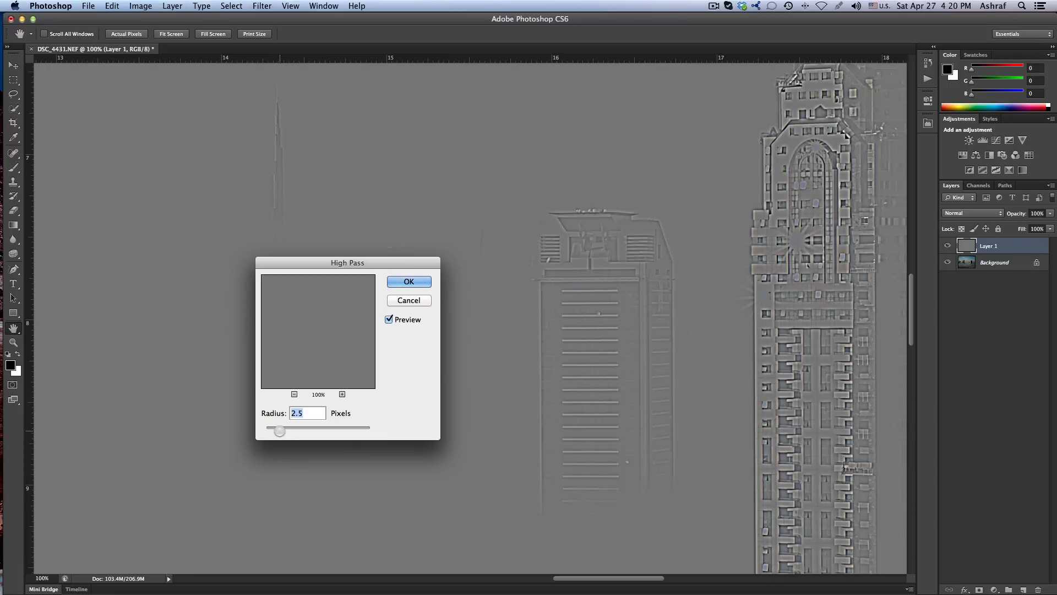
pyautogui.moveTo(280, 430); pyautogui.dragTo(275, 429)
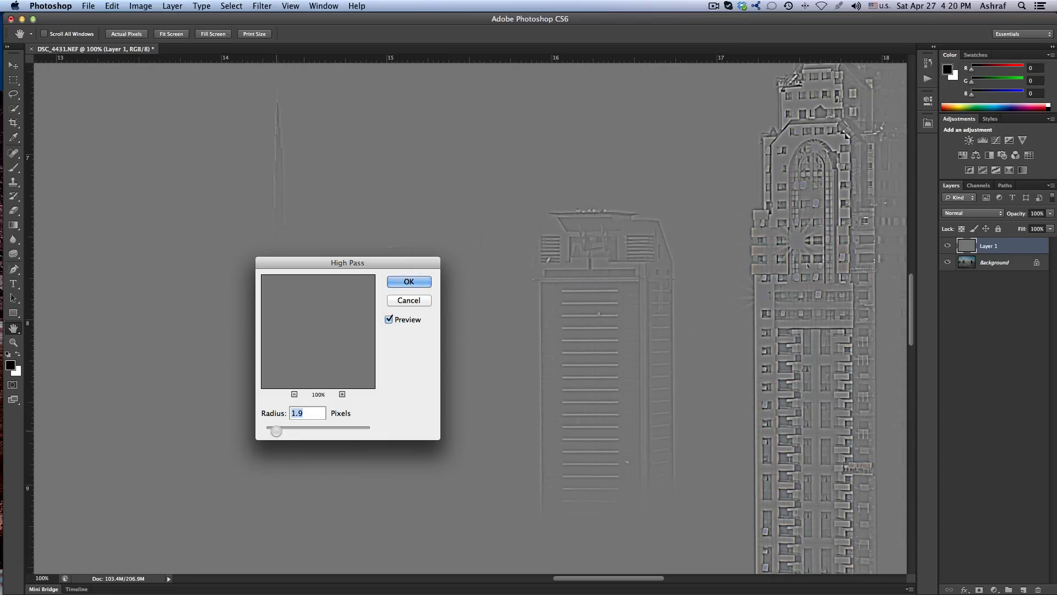
pyautogui.moveTo(276, 430); pyautogui.dragTo(272, 430)
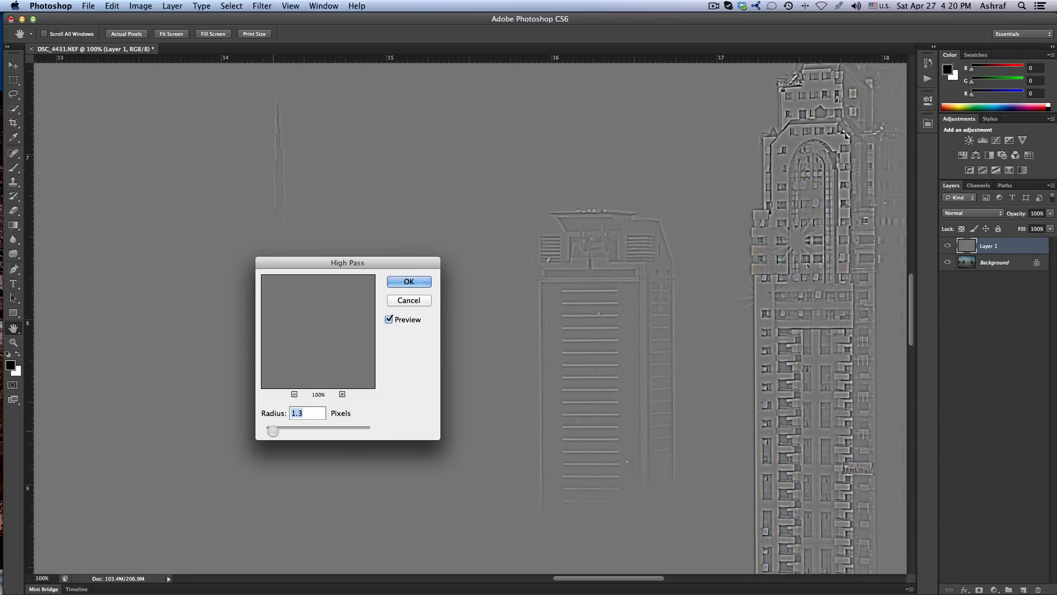
pyautogui.moveTo(274, 431); pyautogui.dragTo(271, 431)
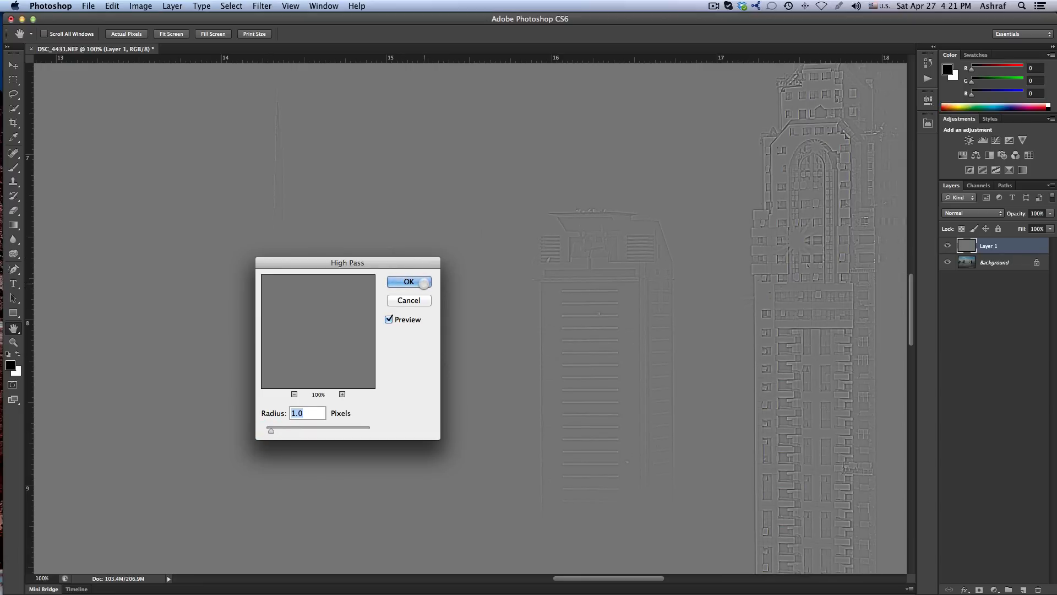
pyautogui.click(408, 281)
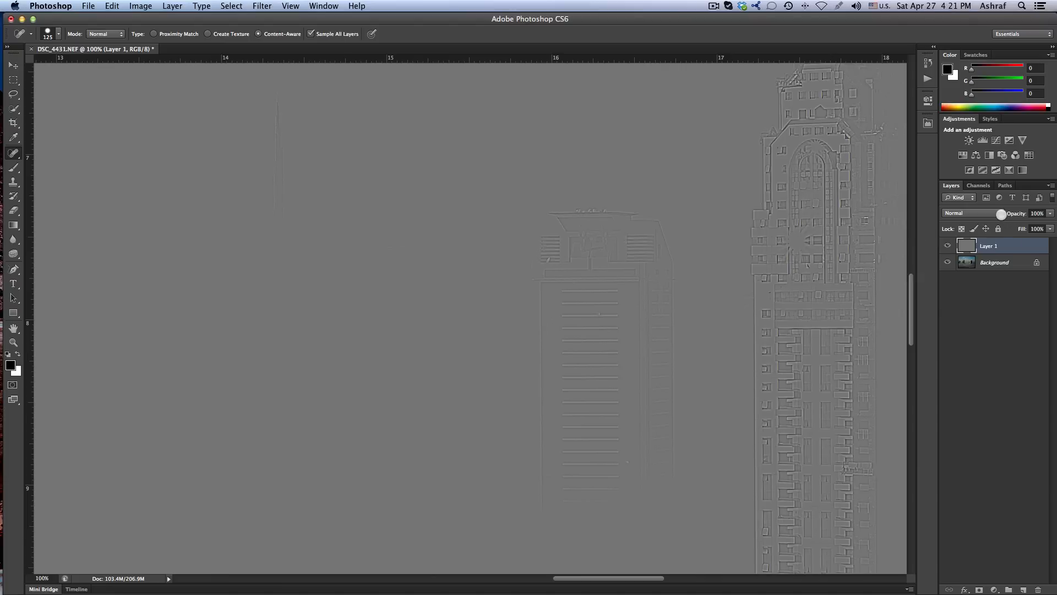
# Step: Set Layer 1 to Linear Light blending and toggle it off to compare the sharpening
pyautogui.click(968, 213)
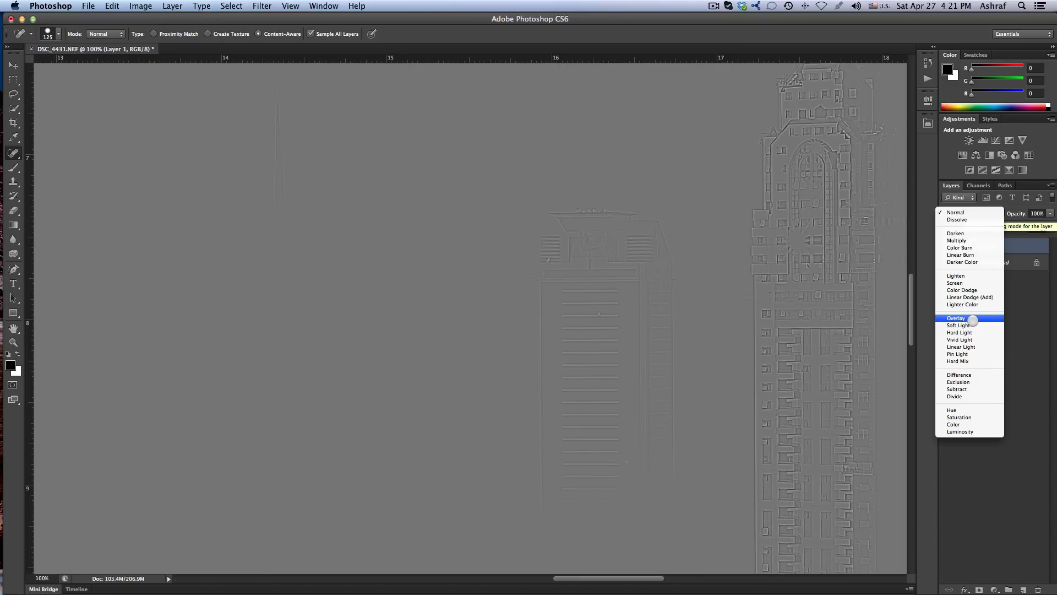
pyautogui.moveTo(958, 331)
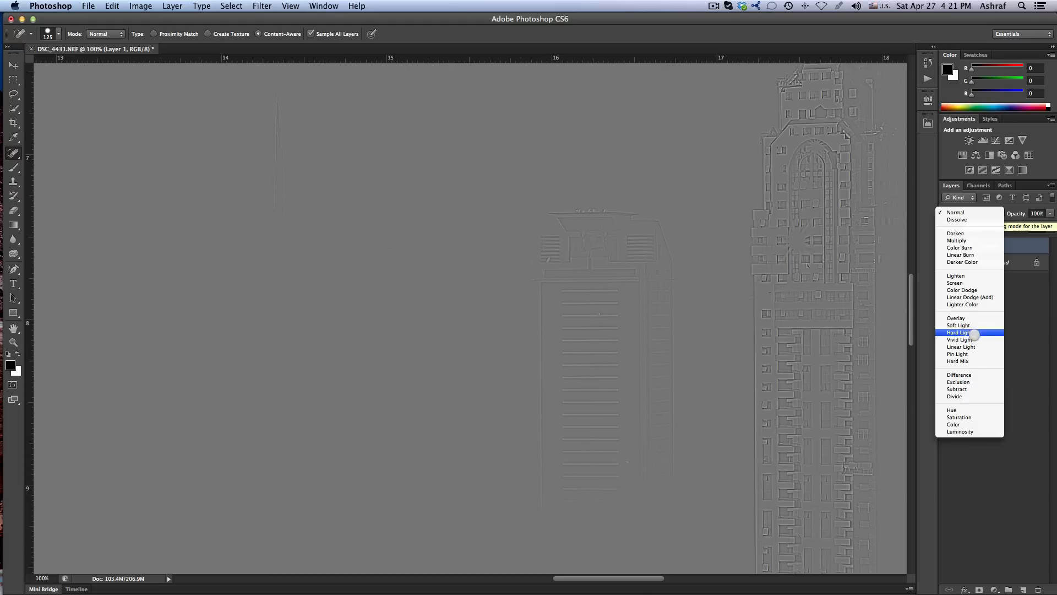
pyautogui.moveTo(960, 347)
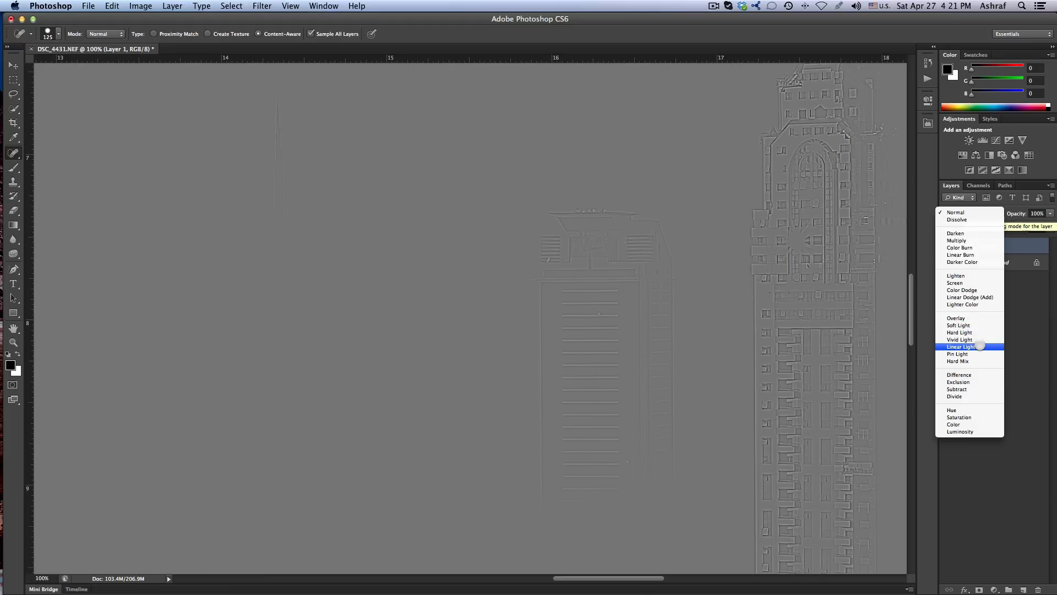
pyautogui.click(959, 346)
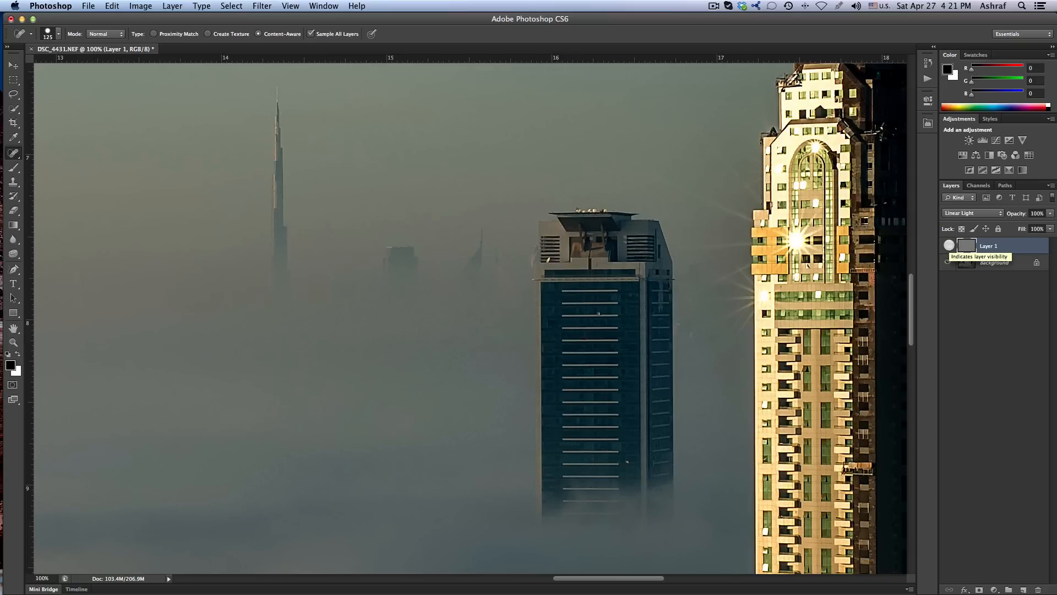
pyautogui.click(948, 262)
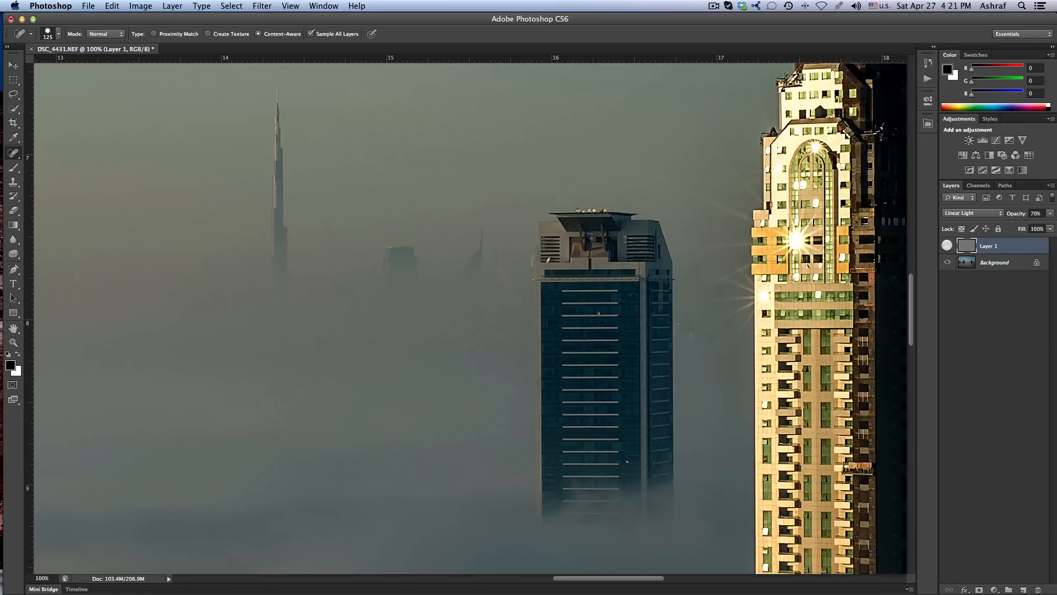
pyautogui.moveTo(947, 262)
pyautogui.write('100')
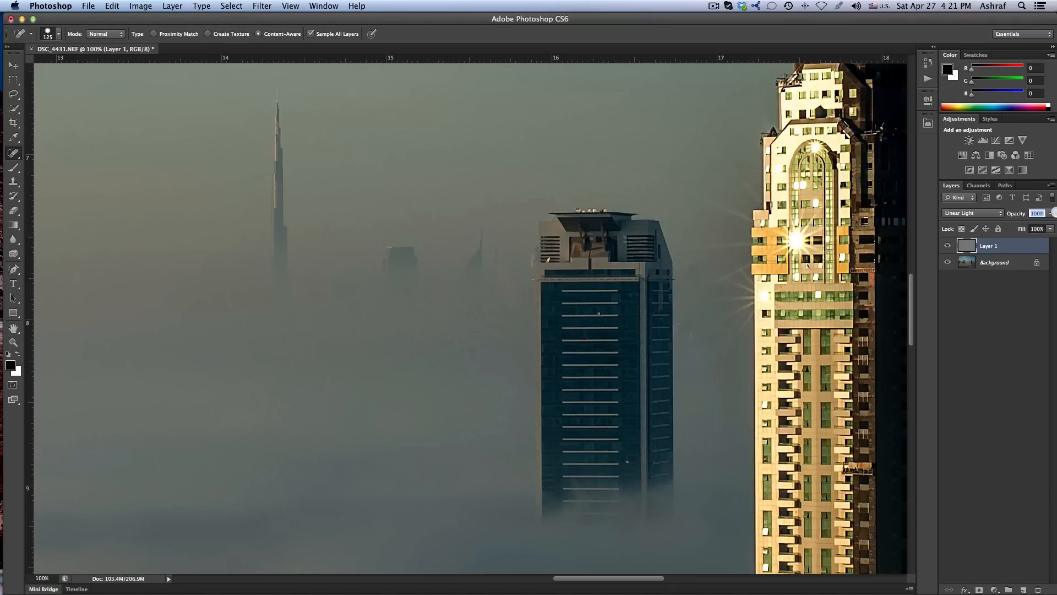
# Step: Try Overlay and Soft Light on Layer 1, return to Linear Light, and compare before/after
pyautogui.click(972, 213)
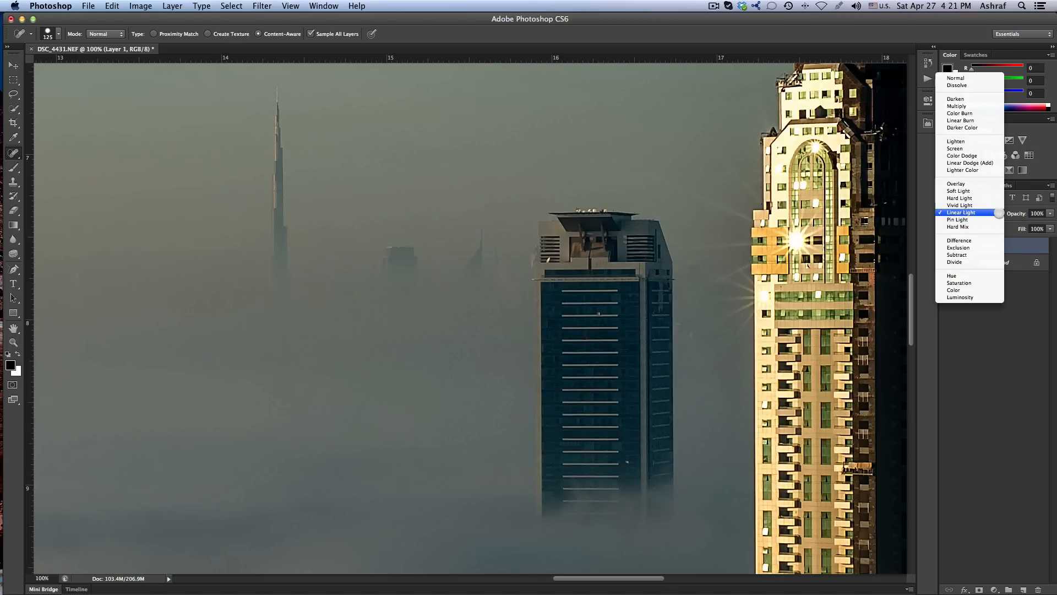
pyautogui.click(955, 184)
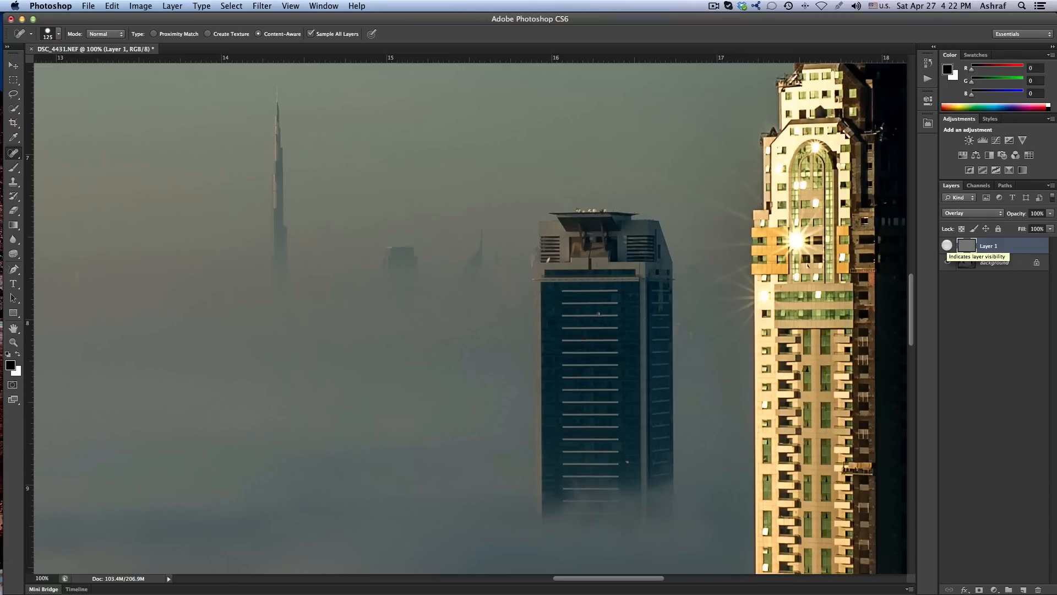
pyautogui.click(971, 213)
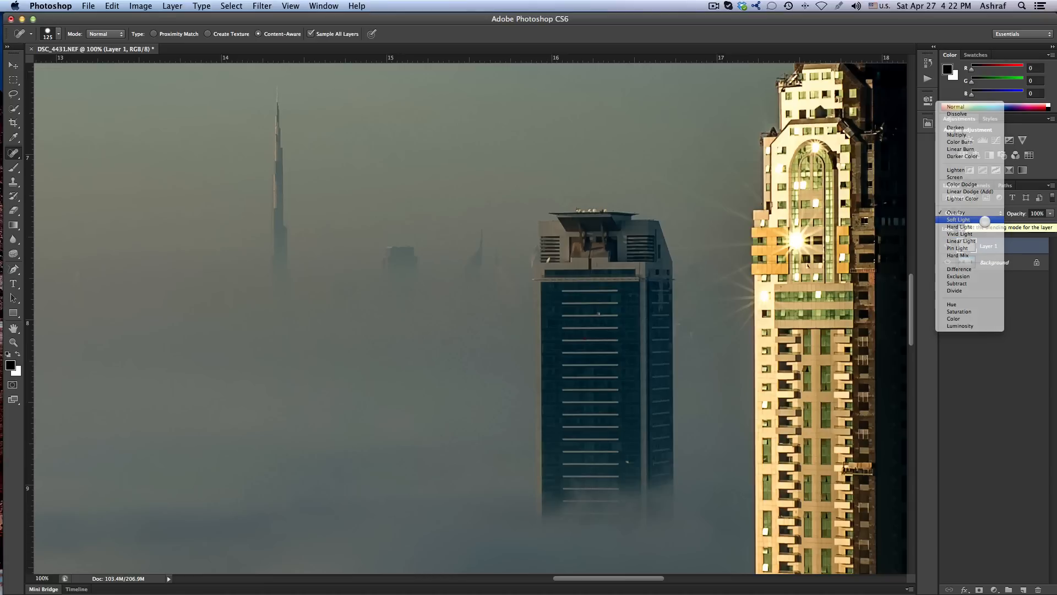
pyautogui.click(958, 219)
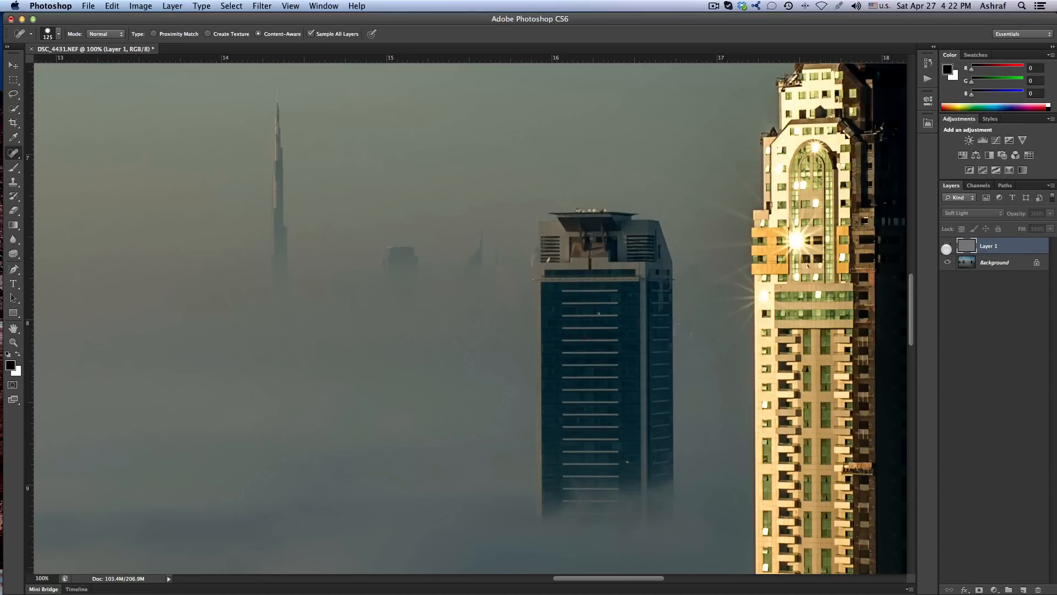
pyautogui.click(970, 212)
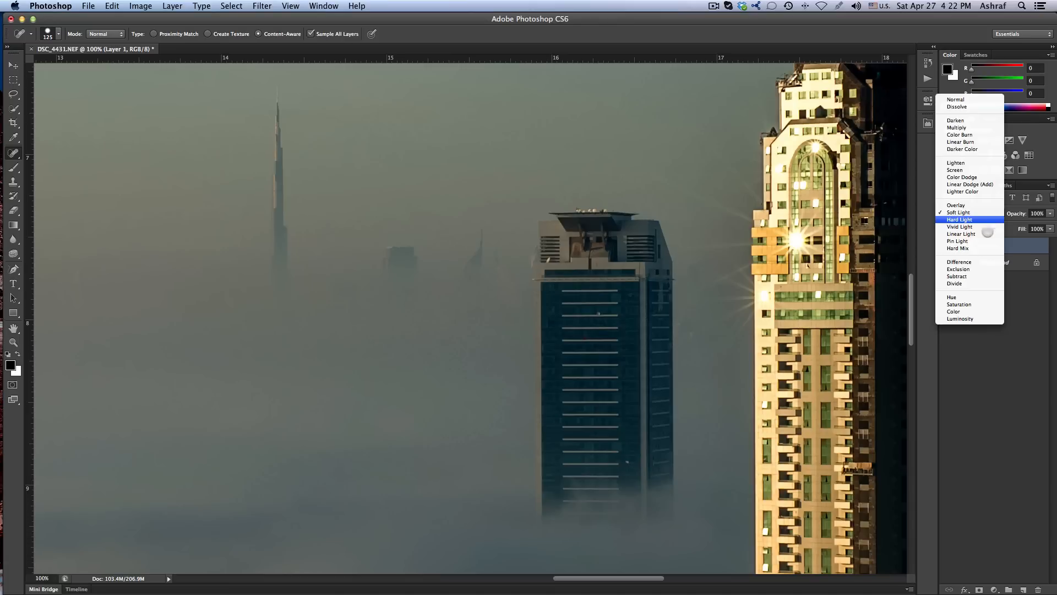
pyautogui.click(961, 234)
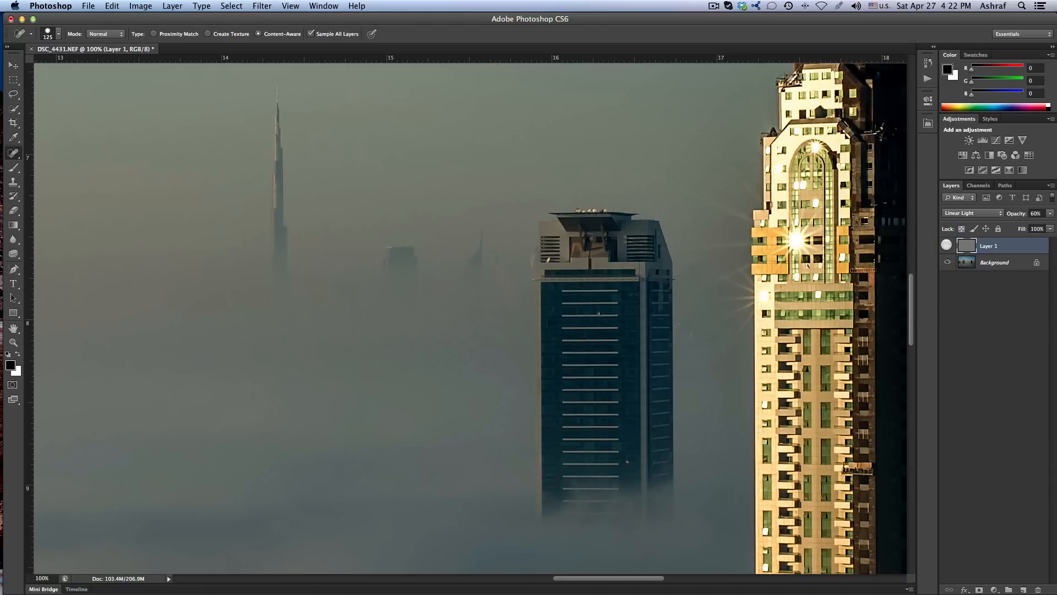
pyautogui.moveTo(947, 262)
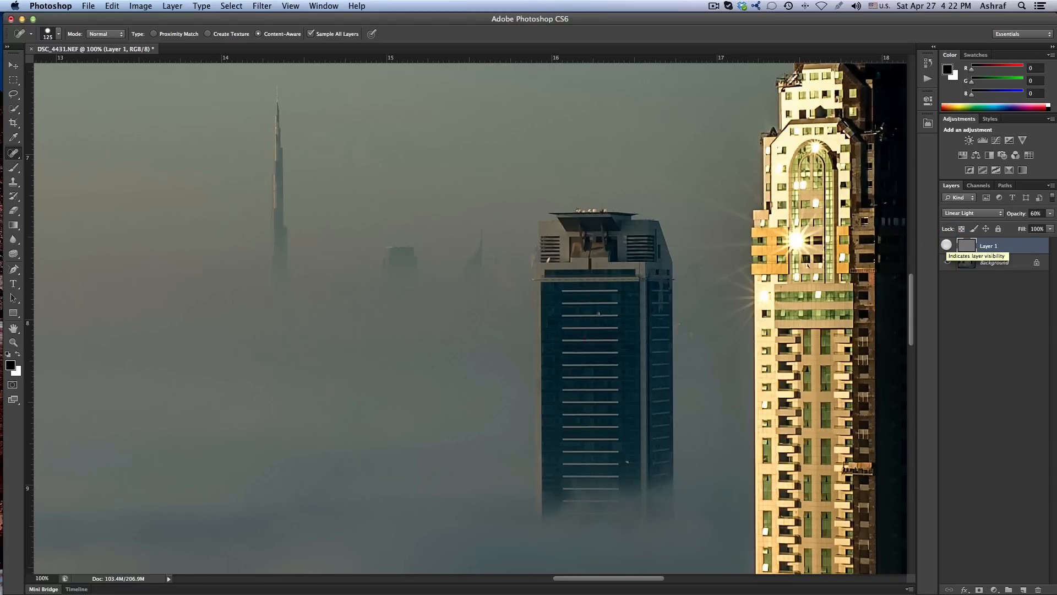
pyautogui.click(947, 262)
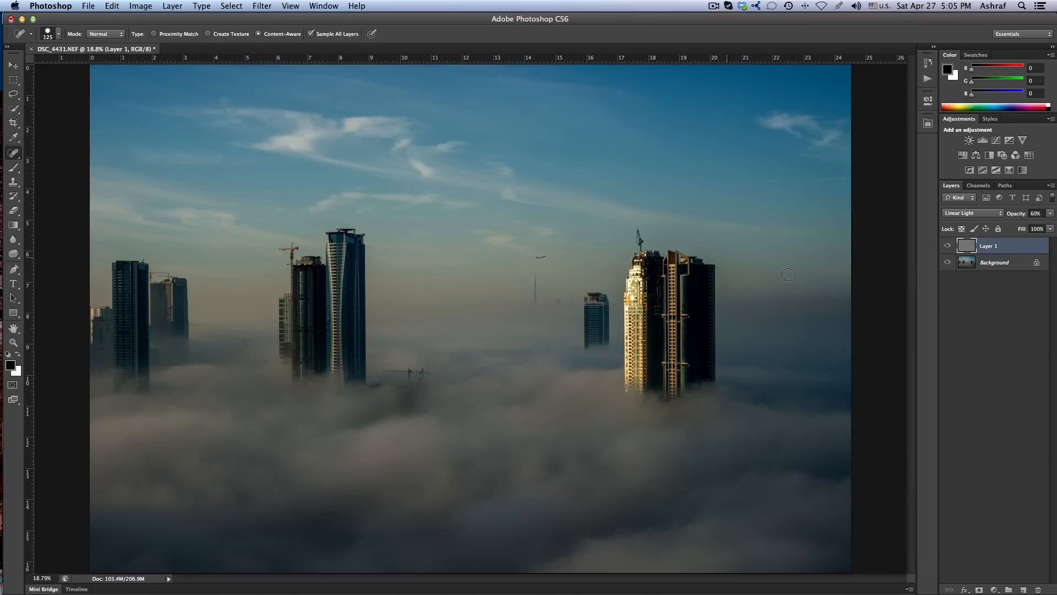
pyautogui.moveTo(816, 284)
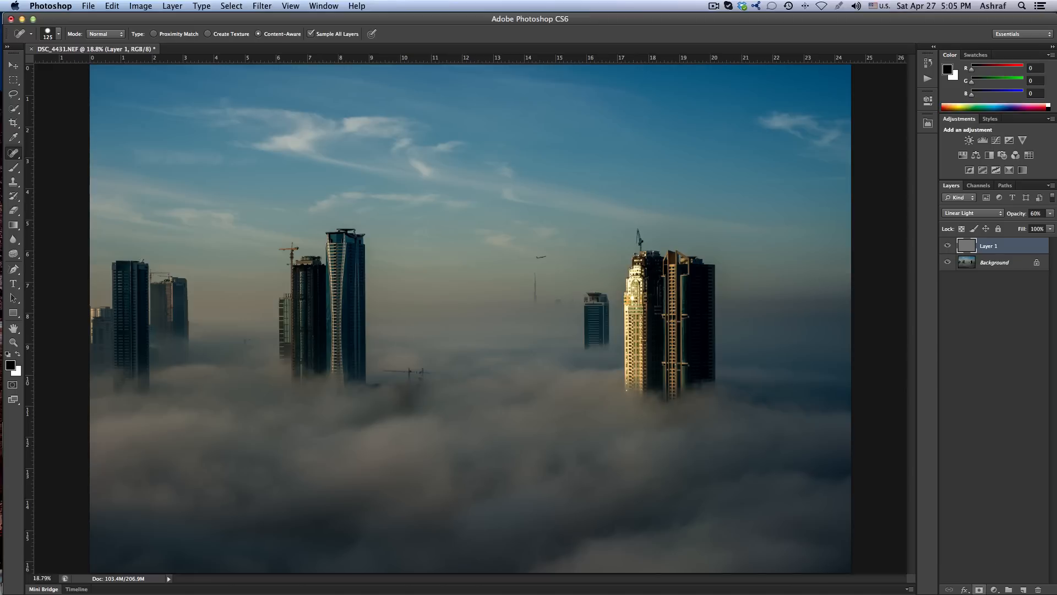
pyautogui.moveTo(979, 589)
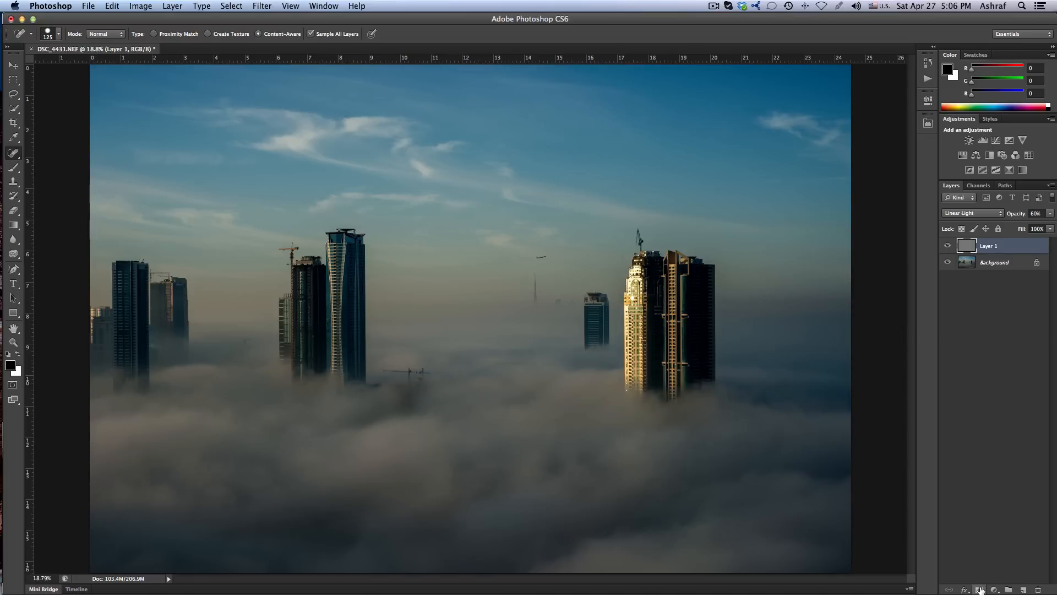
pyautogui.moveTo(981, 590)
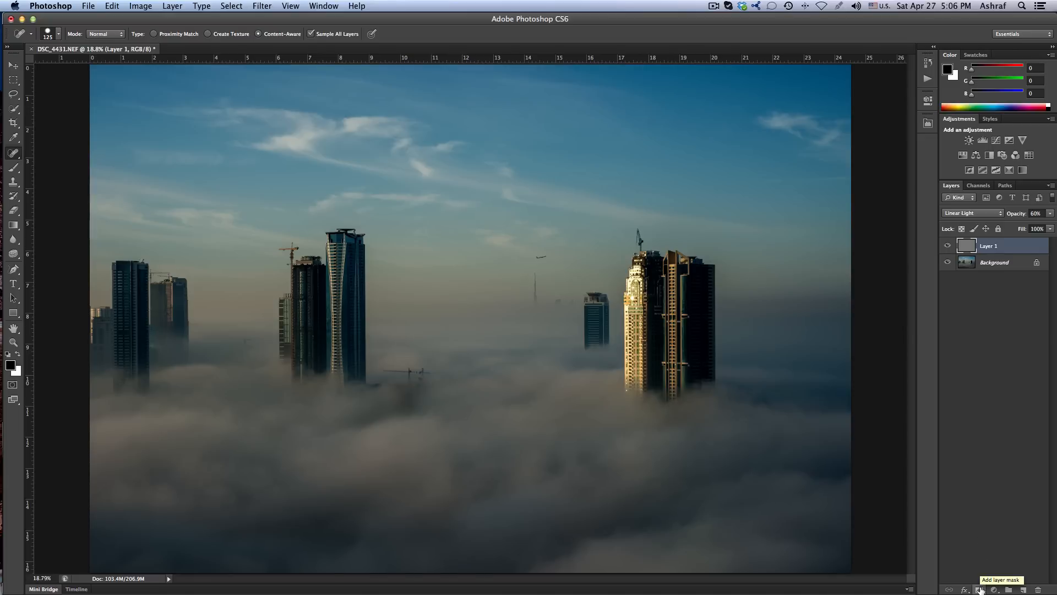
# Step: Add a black layer mask to Layer 1 and select the Brush tool
pyautogui.click(979, 589)
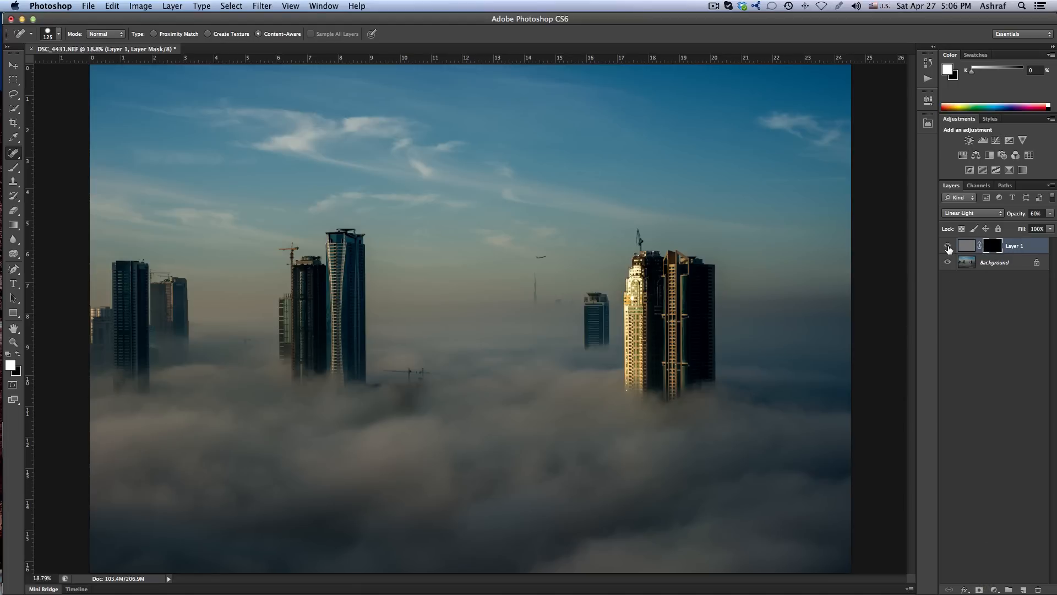
pyautogui.moveTo(949, 249)
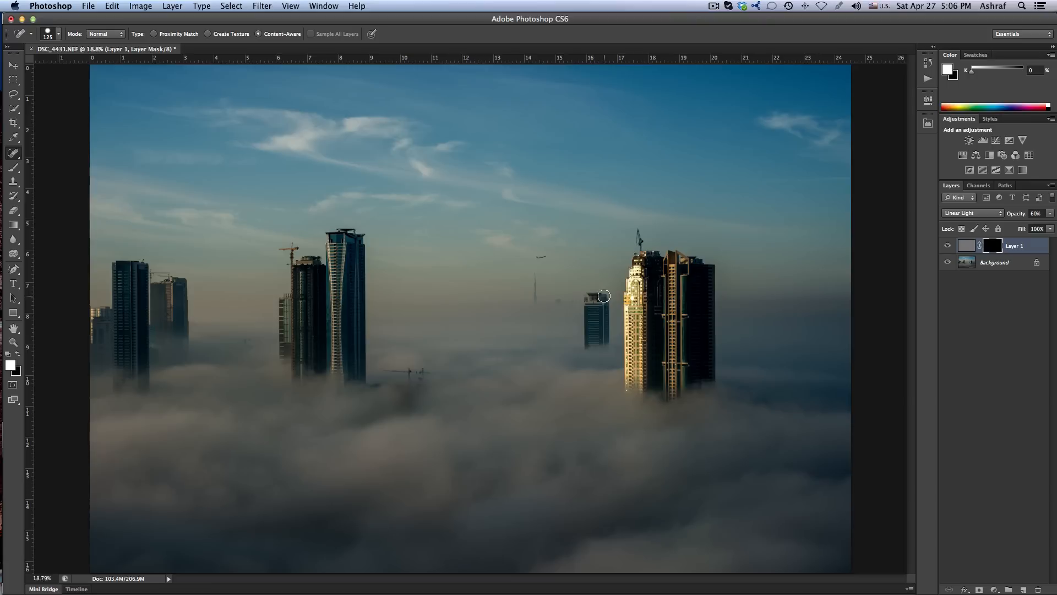
pyautogui.moveTo(509, 291)
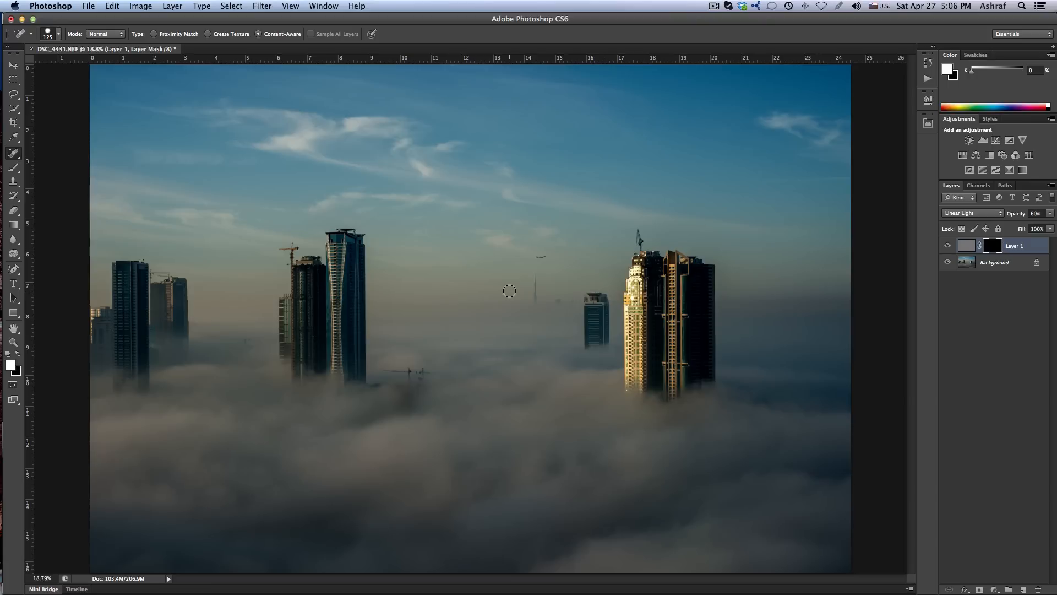
pyautogui.click(12, 153)
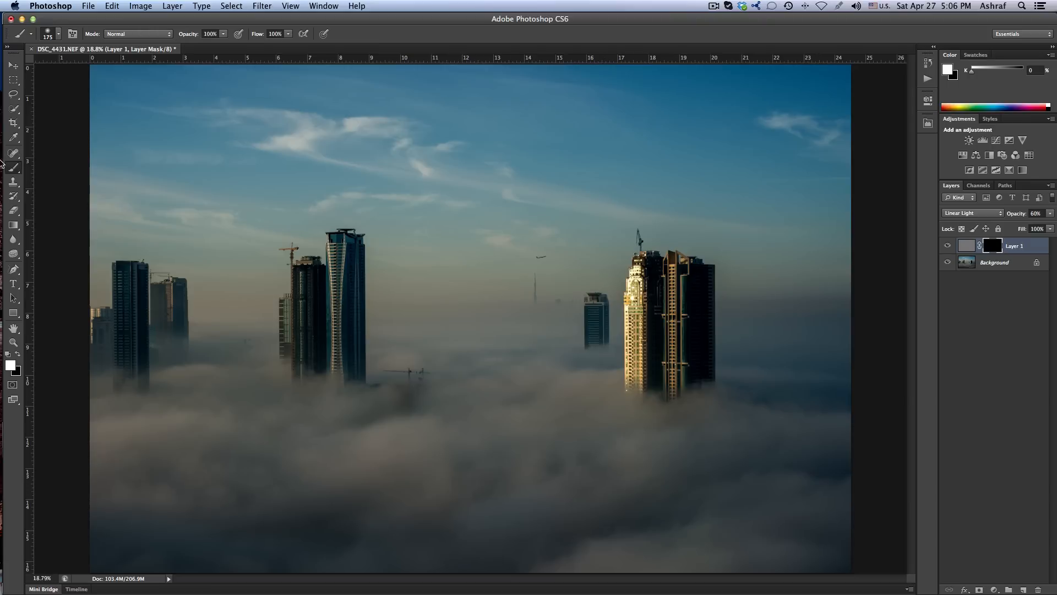
pyautogui.click(13, 153)
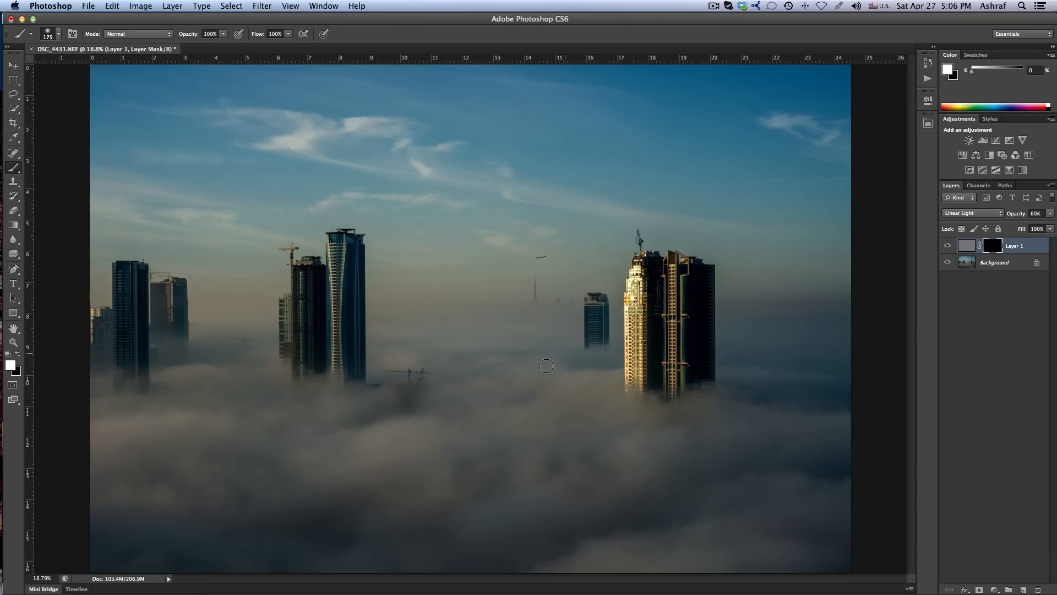
pyautogui.moveTo(12, 366)
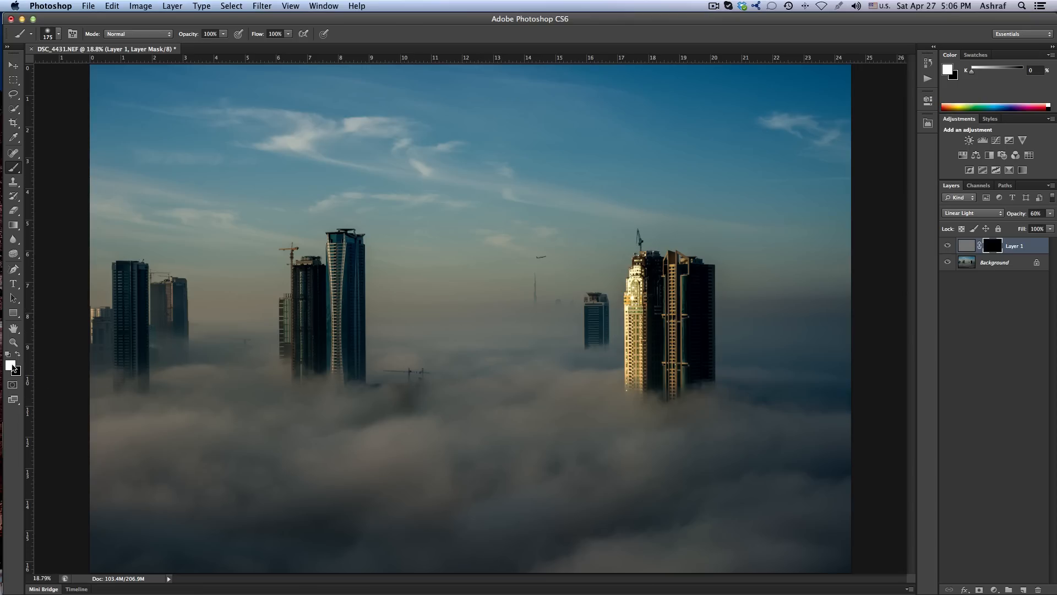
pyautogui.moveTo(454, 358)
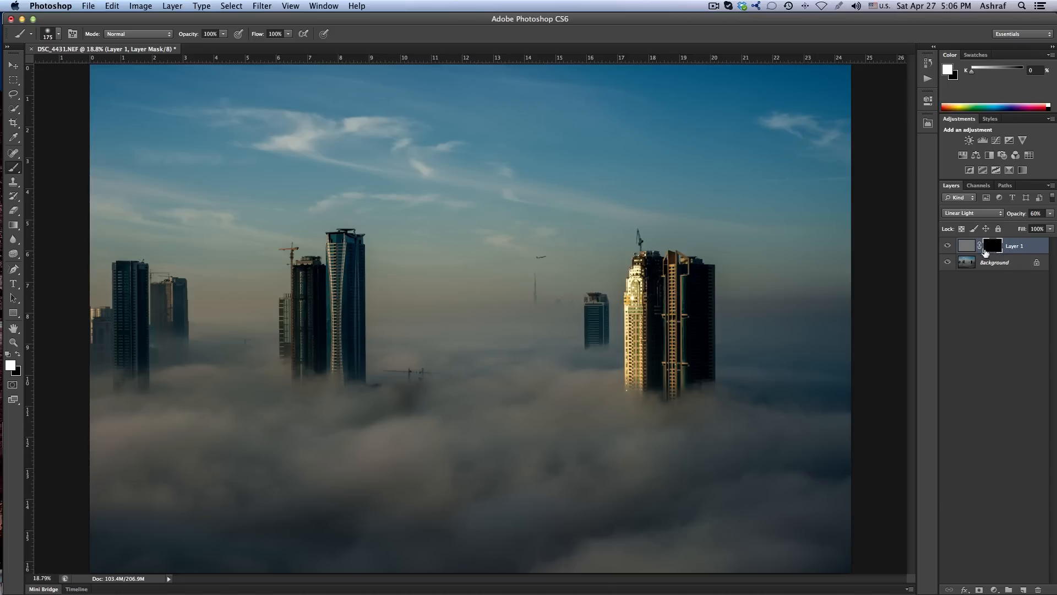
# Step: Paint white on Layer 1's mask over the central tower and the dark tower under construction
pyautogui.click(633, 301)
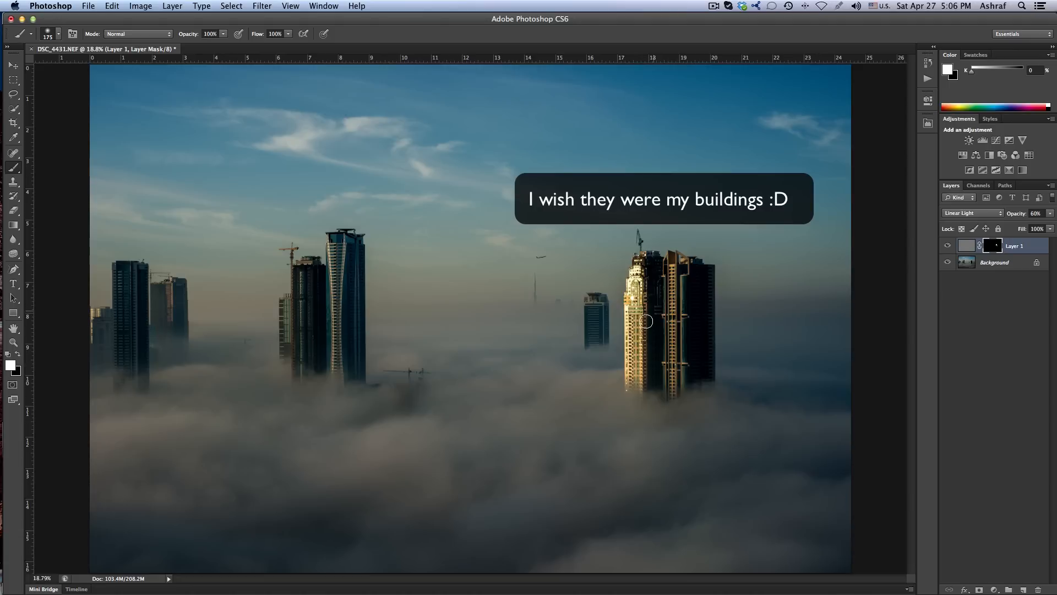
pyautogui.moveTo(708, 372)
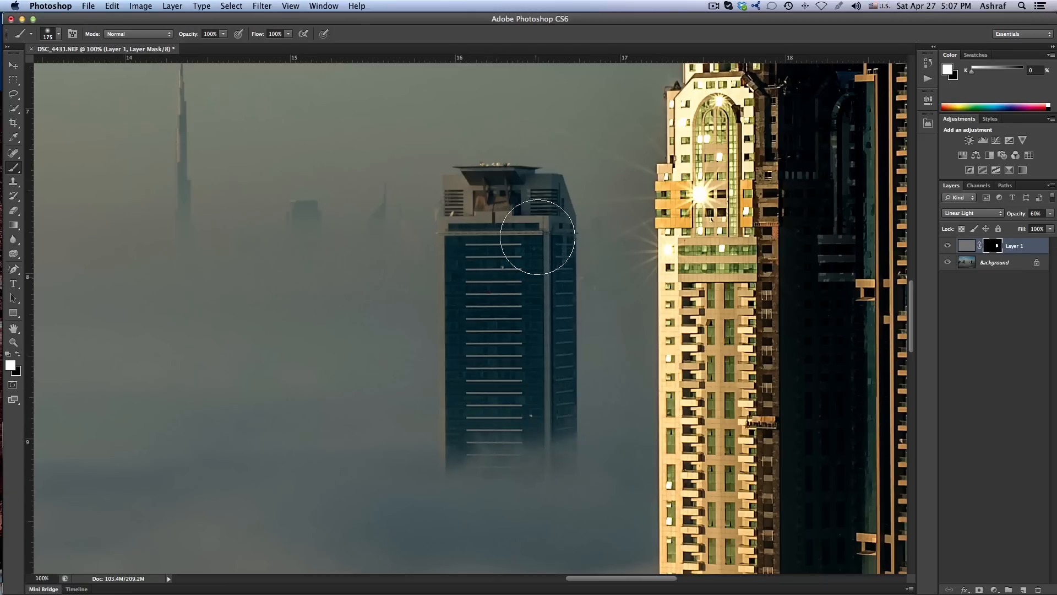
pyautogui.moveTo(538, 238); pyautogui.dragTo(482, 292)
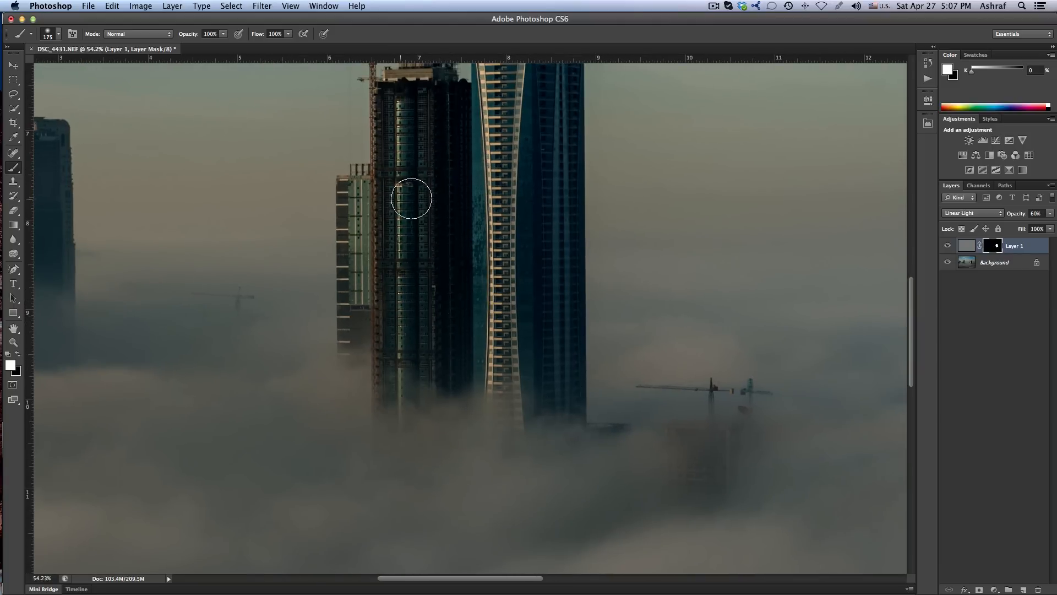
pyautogui.moveTo(411, 199); pyautogui.dragTo(454, 126)
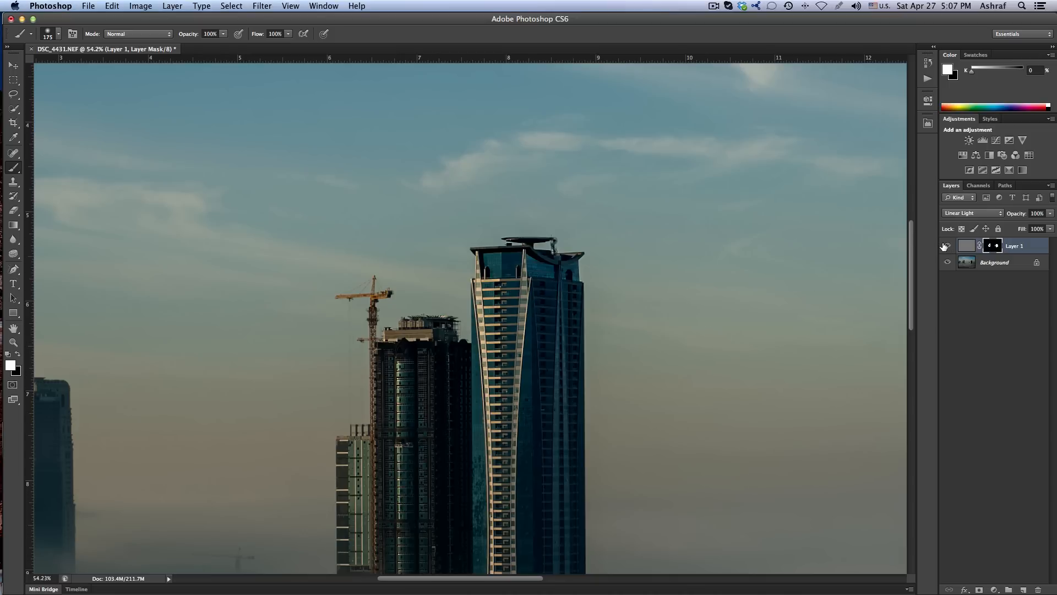
pyautogui.moveTo(947, 247)
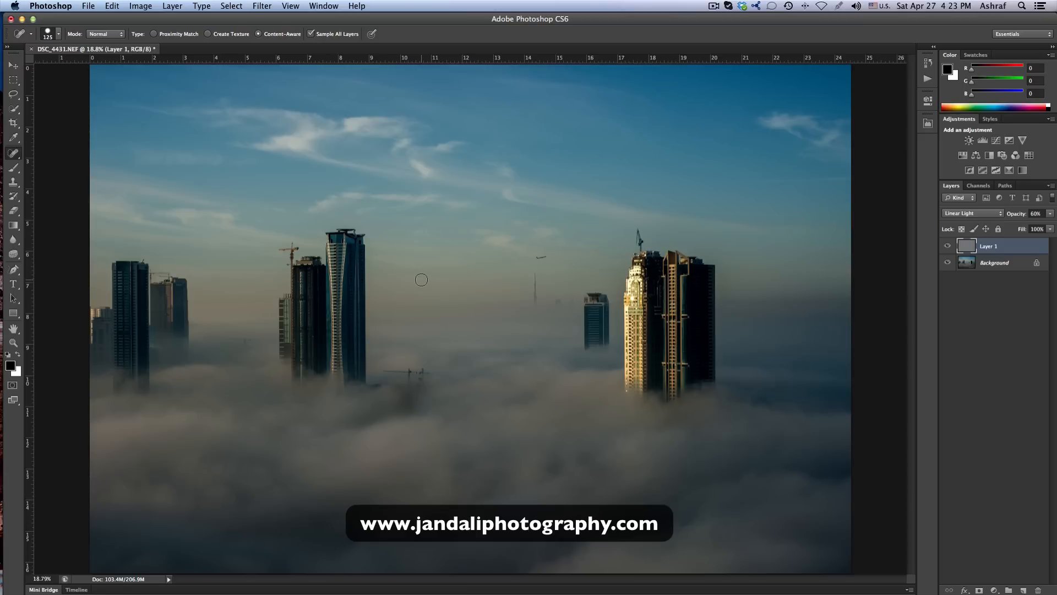
pyautogui.moveTo(510, 145)
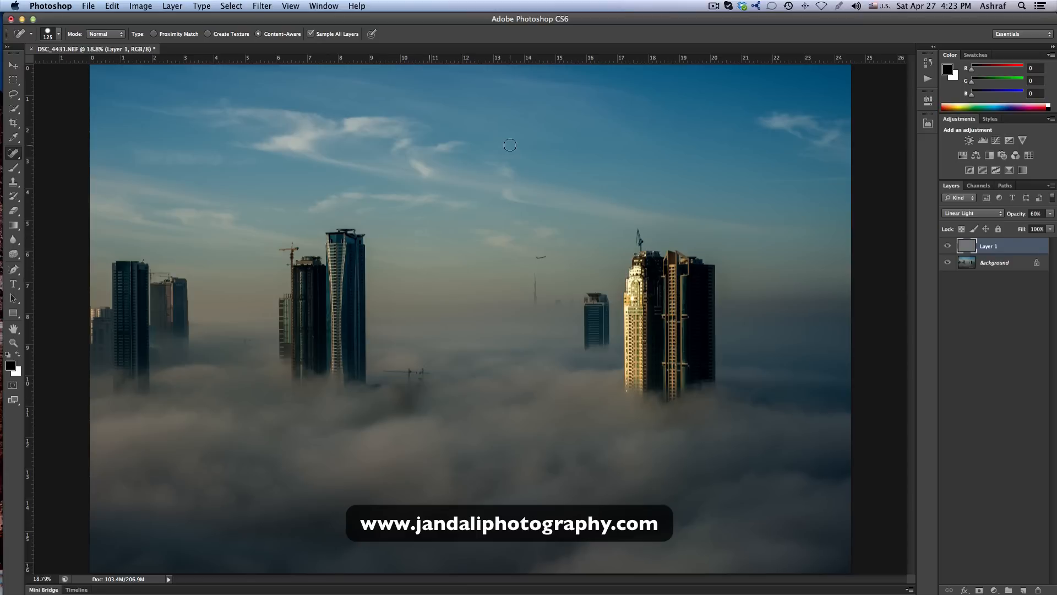